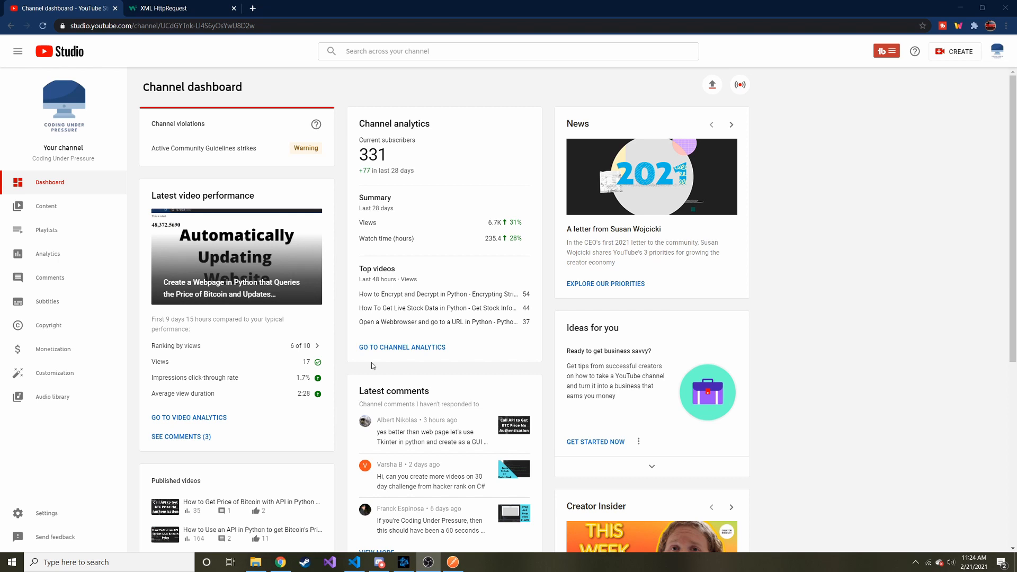
mouse_move(168, 7)
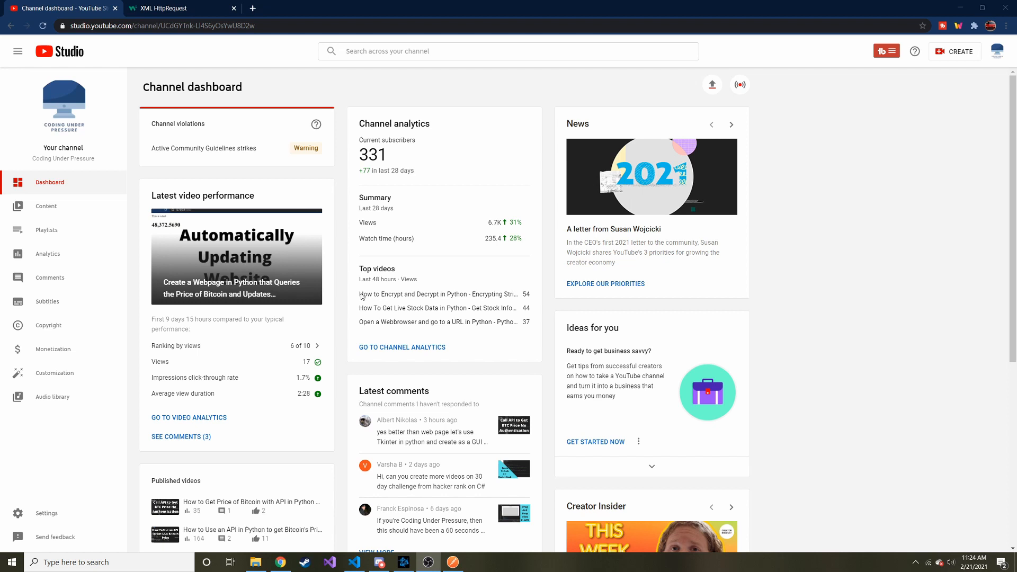
mouse_move(242, 275)
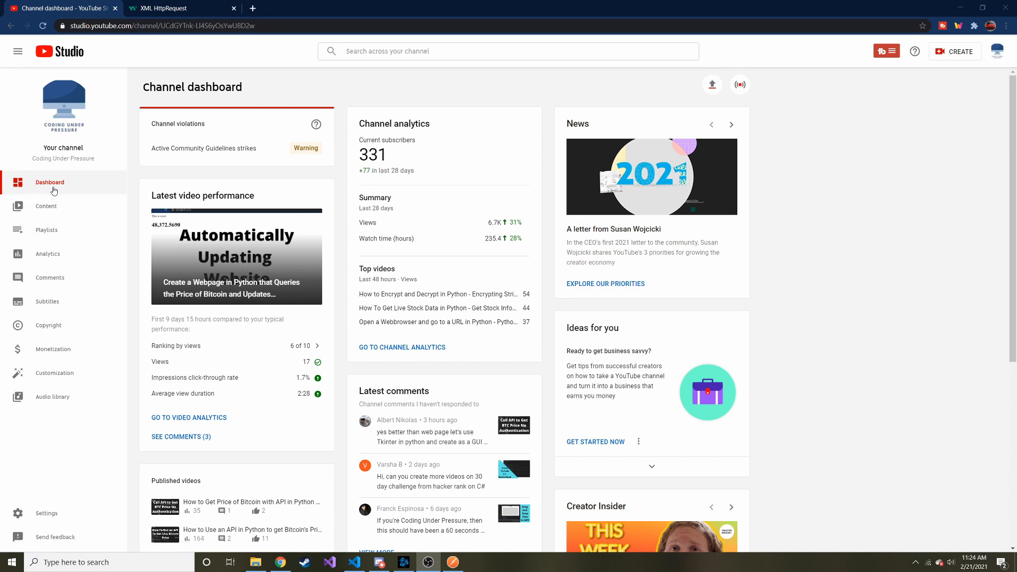
Review the W3Schools Sending an XMLHttpRequest example, then return to the Flask project in VS Code.
click(45, 206)
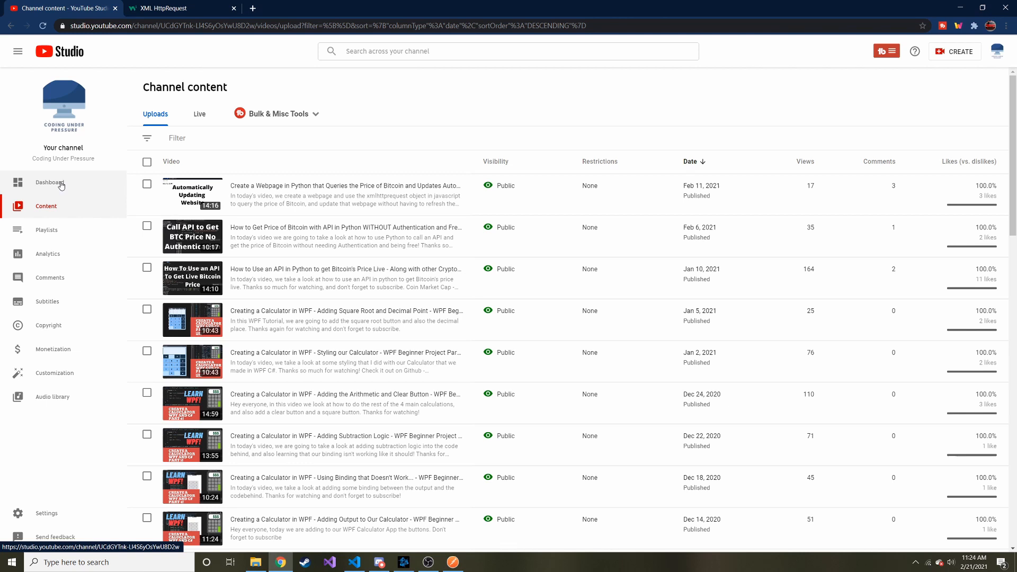
click(50, 183)
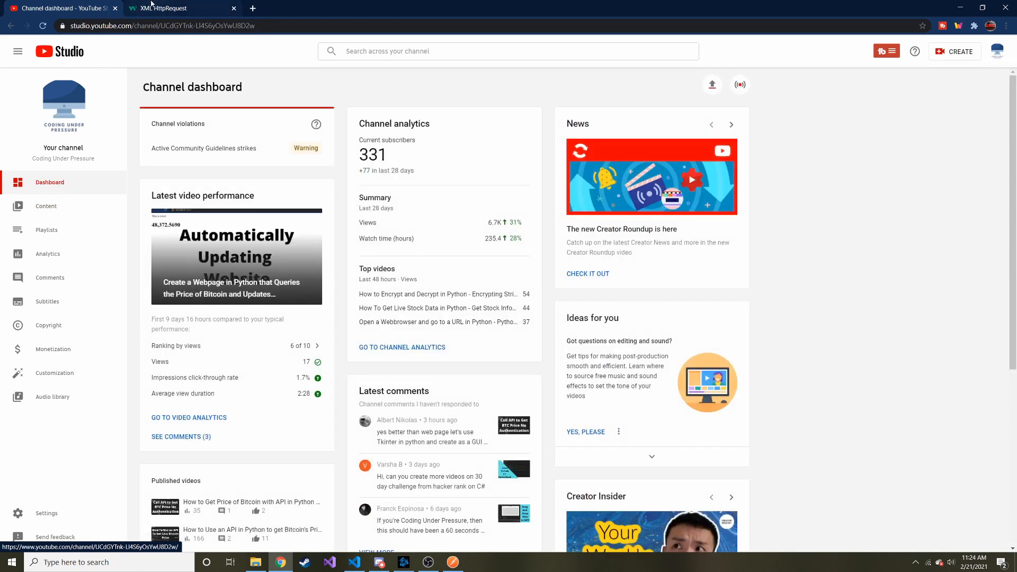
click(164, 7)
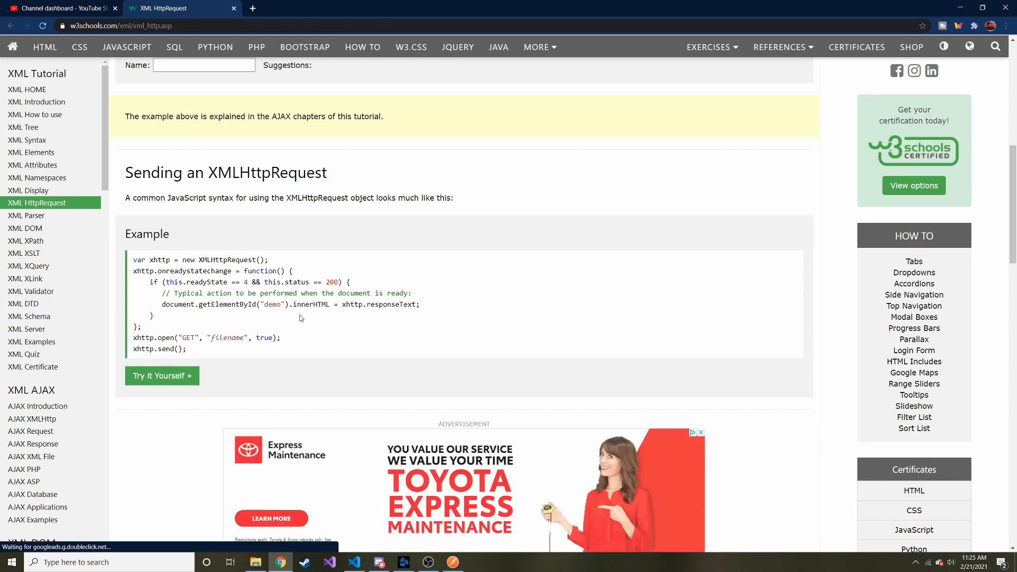
scroll(down, 3)
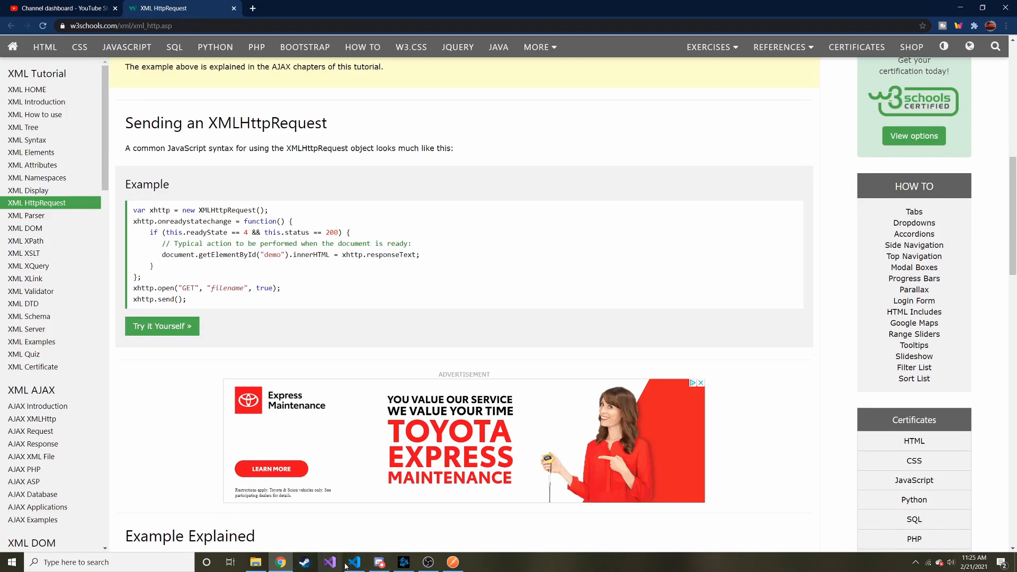
click(354, 561)
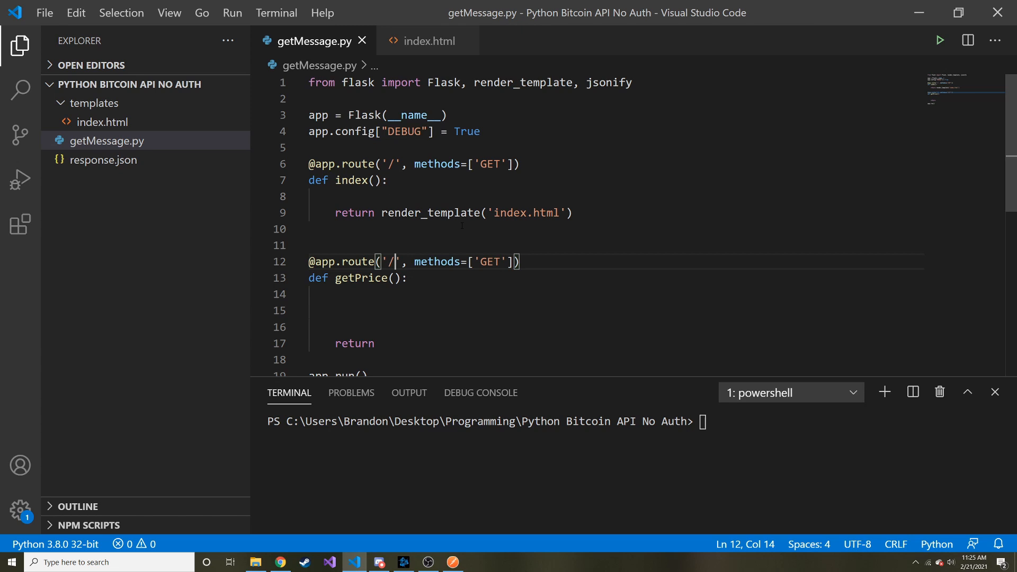
drag(336, 213, 573, 213)
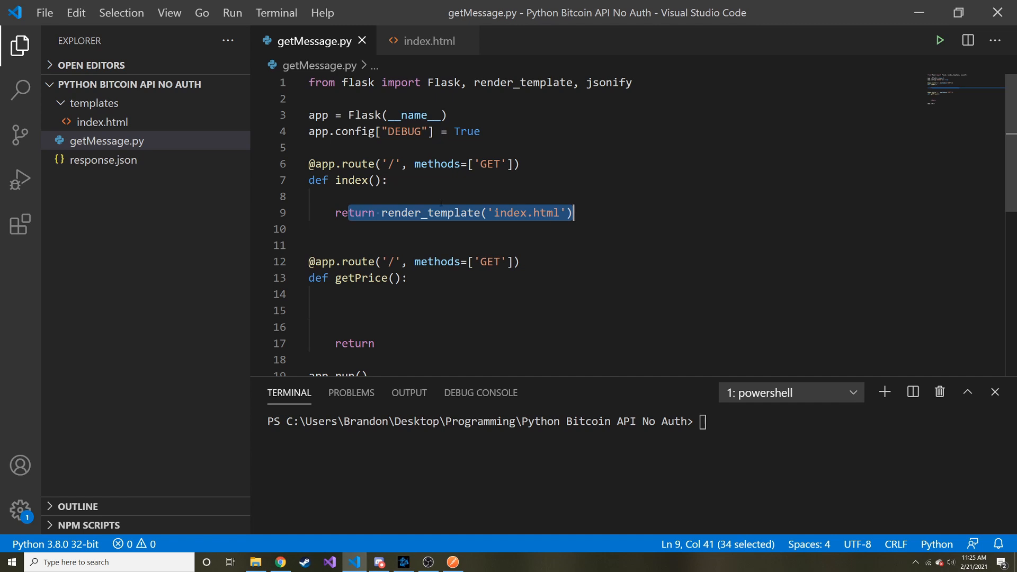
click(336, 311)
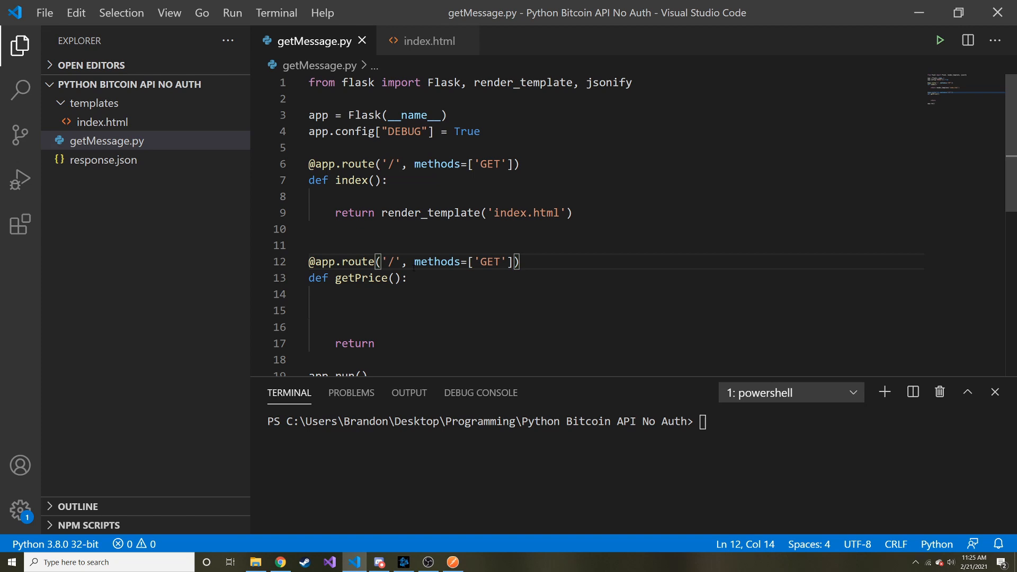
text(me)
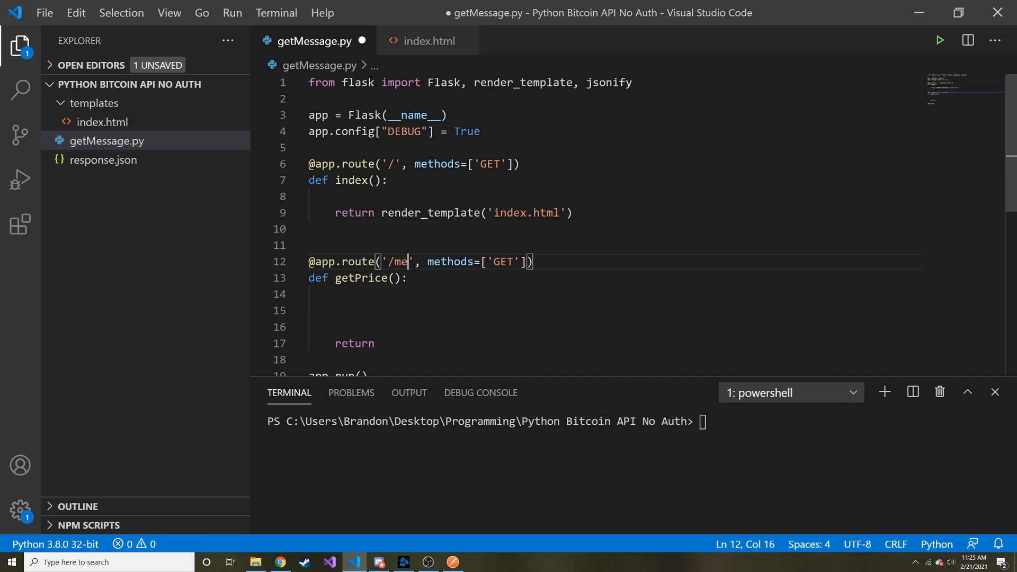
text(ssage)
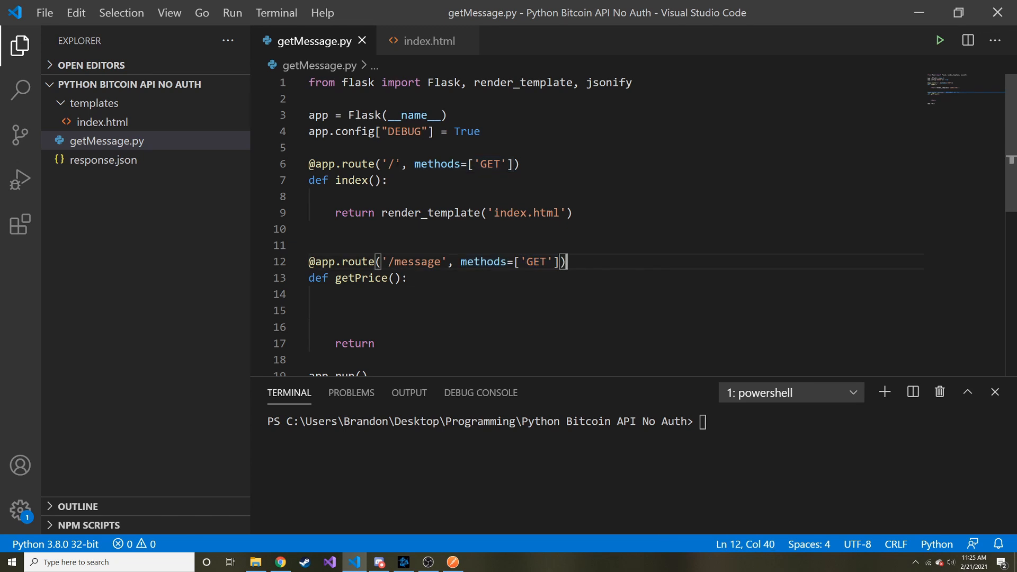
Compare index.html and getMessage.py by toggling between their editor tabs.
click(426, 41)
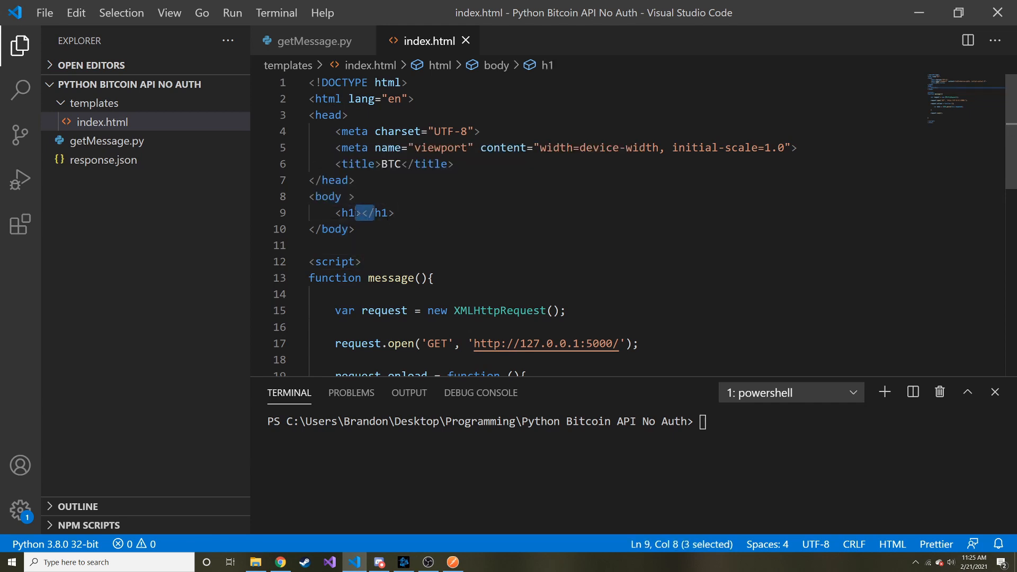
click(316, 41)
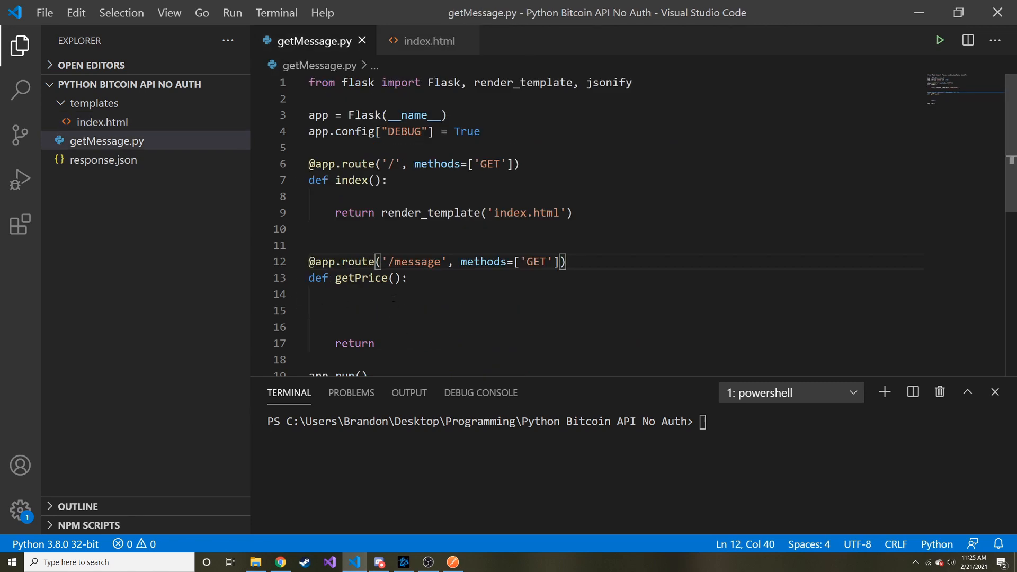
click(427, 42)
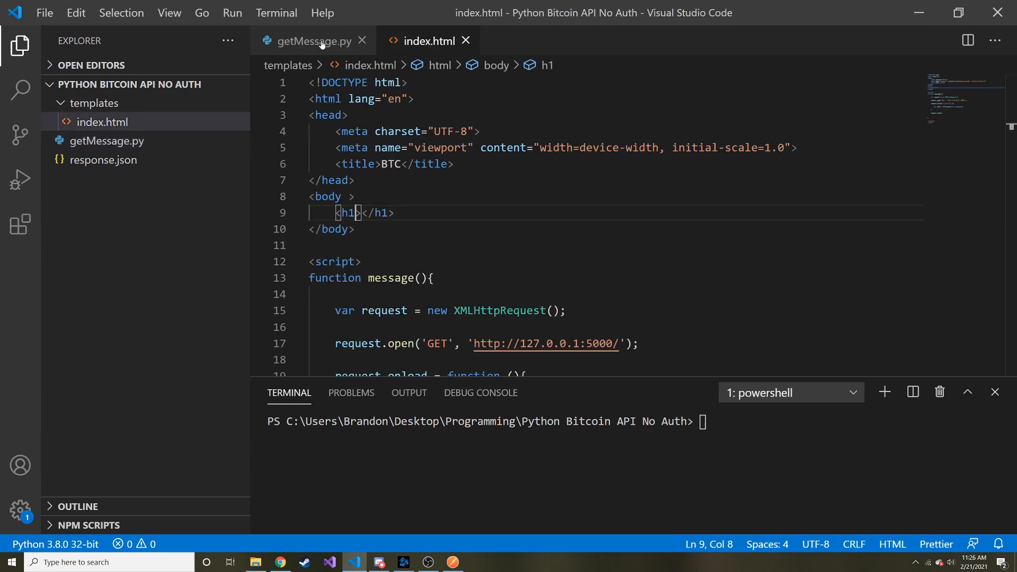
click(310, 40)
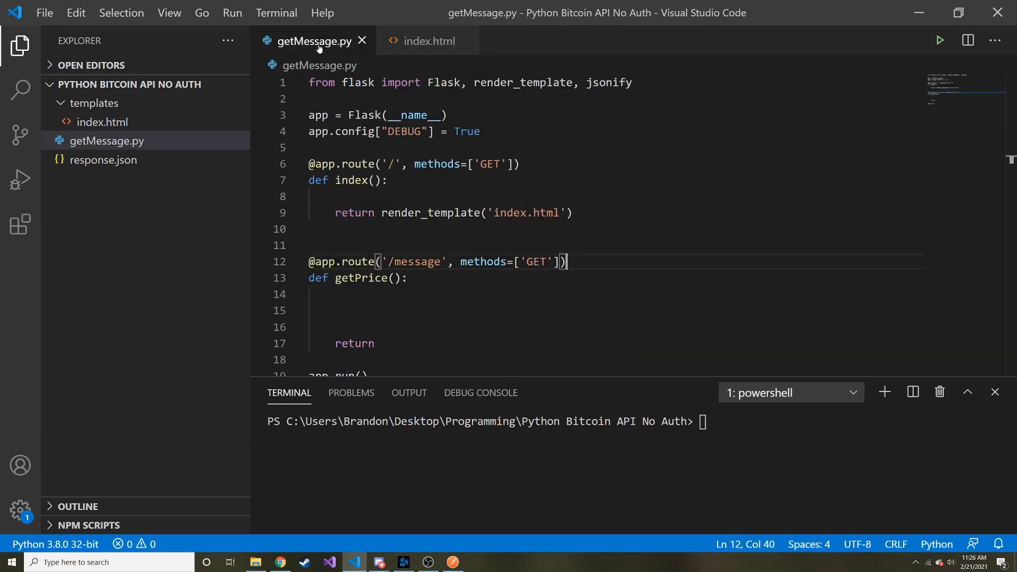
Define message = {"Message": "Hey, how are you today?"} in the /message route and save.
text(message =)
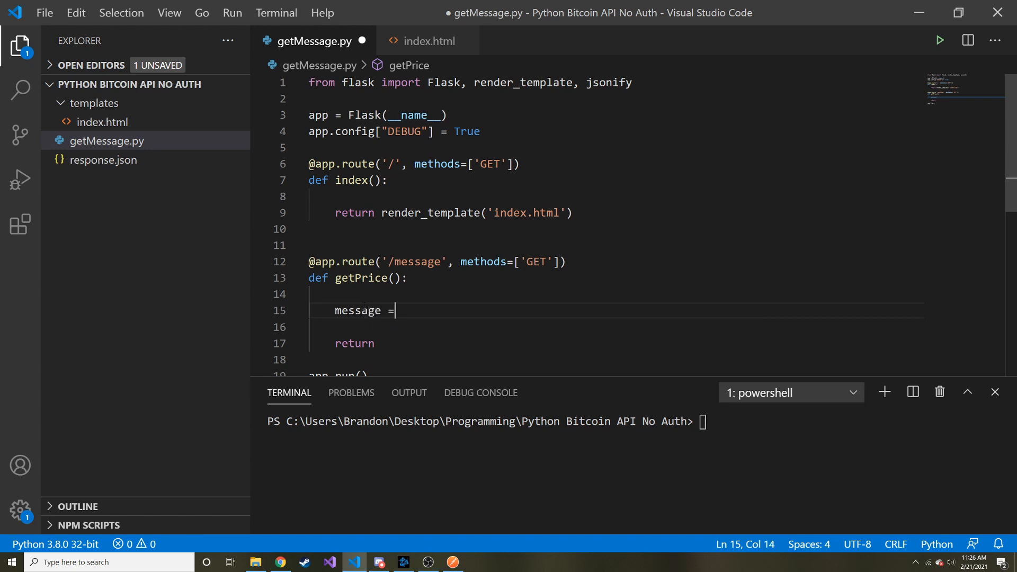
text({})
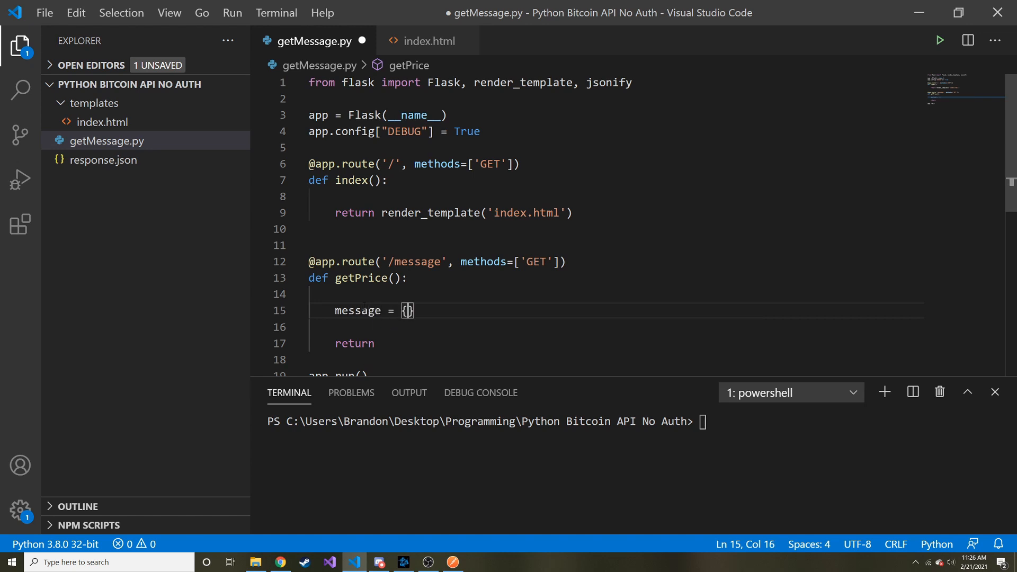
text("Mess)
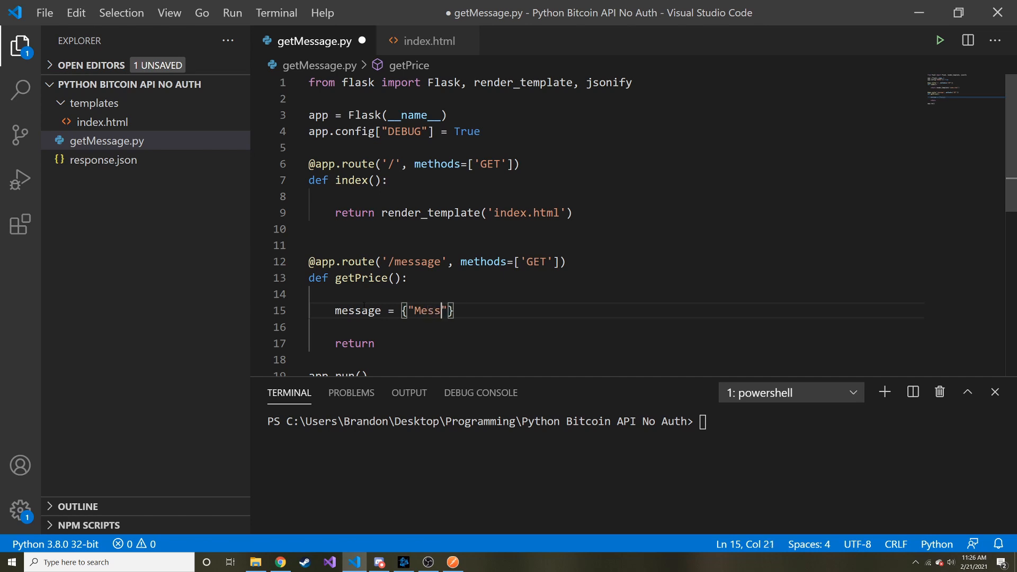
text(age" : "")
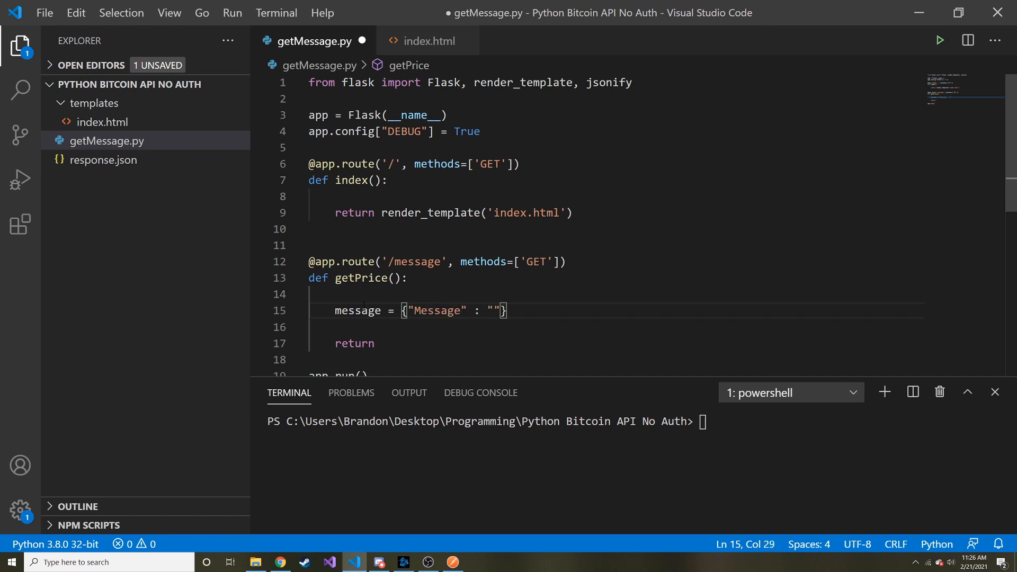
text(H)
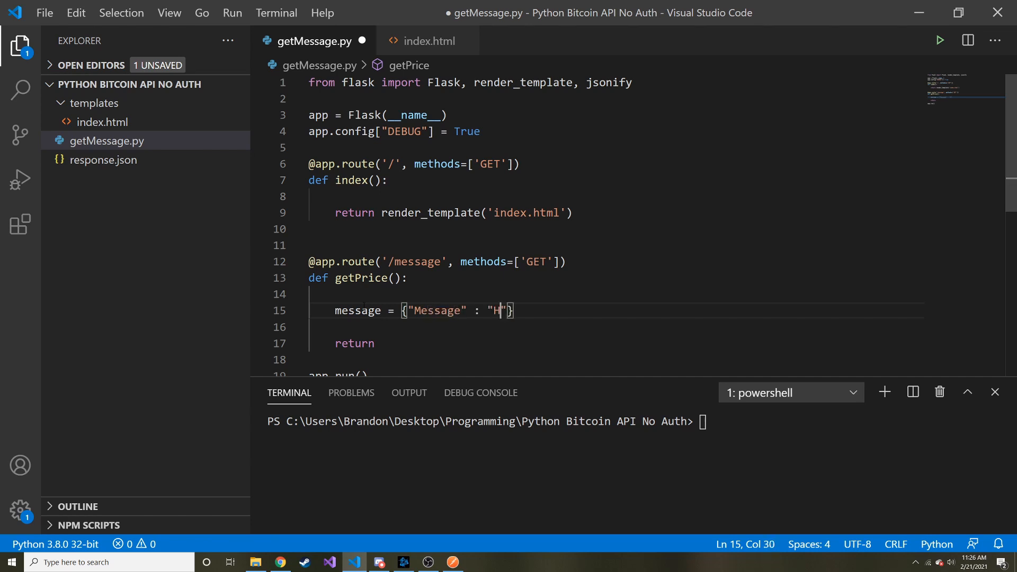
text(ey, how are you)
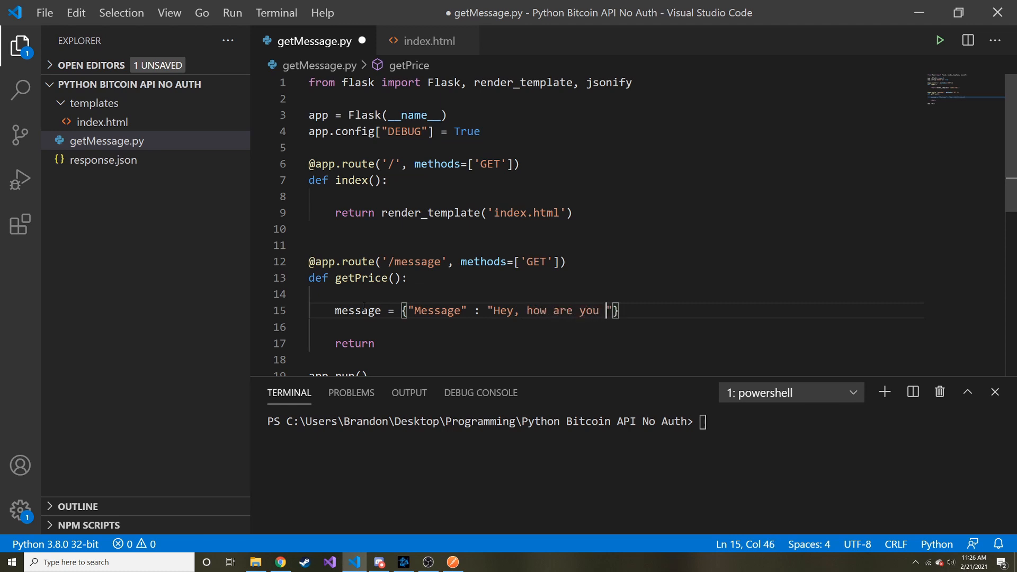
text(today?)
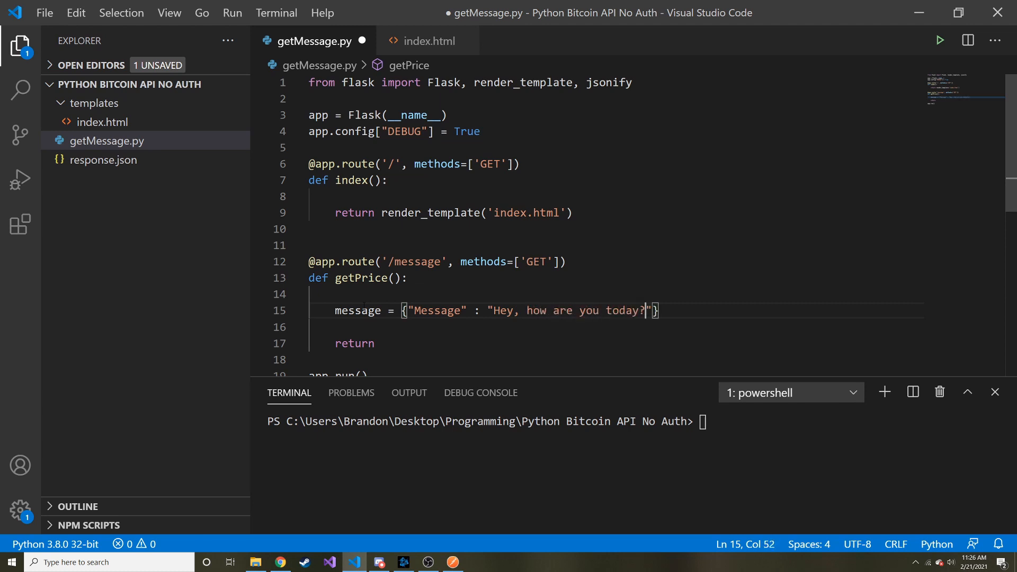
key(ctrl+s)
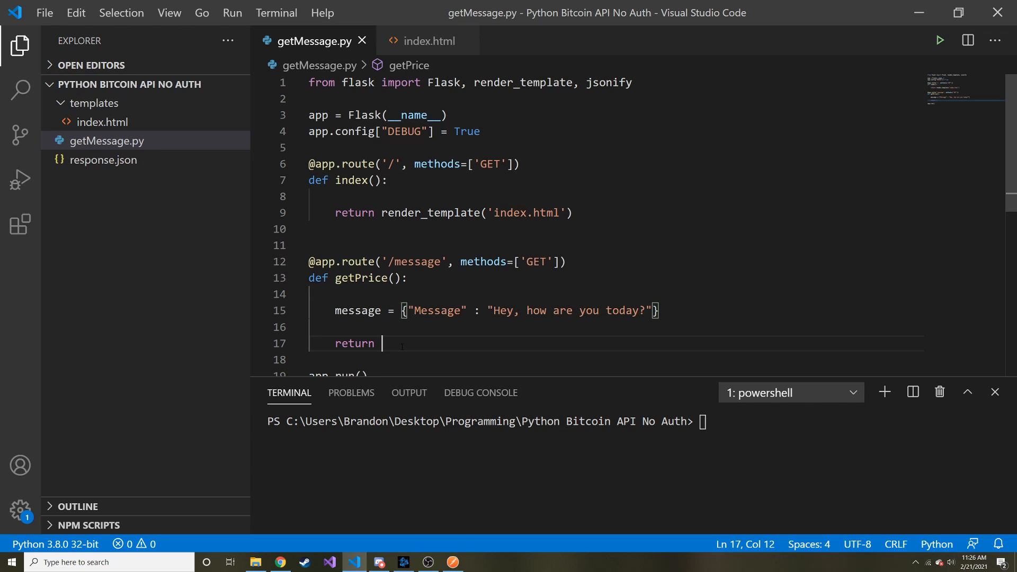
Return jsonify(message) from the route, with jsonify imported, and save getMessage.py.
double_click(357, 310)
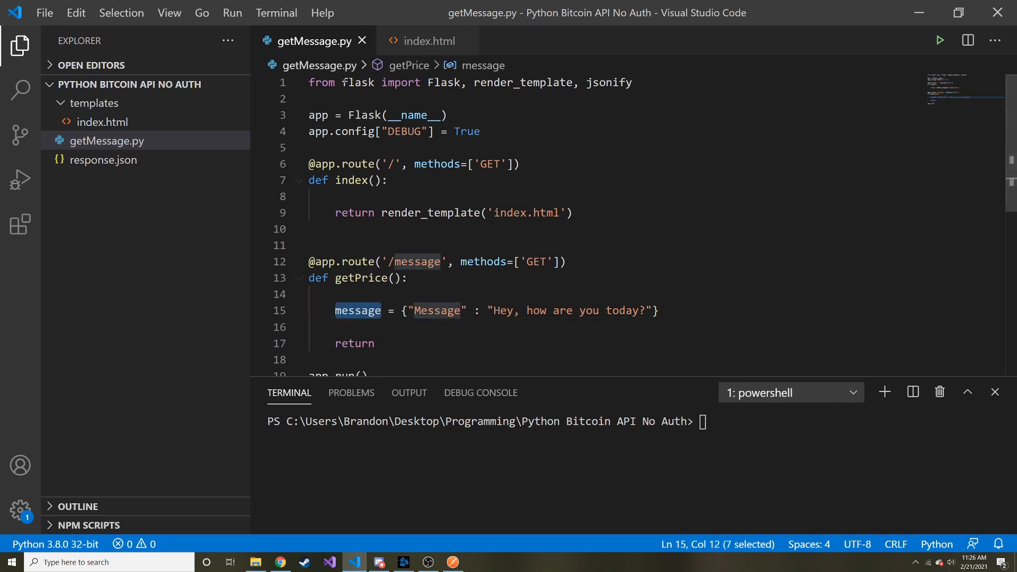
double_click(608, 83)
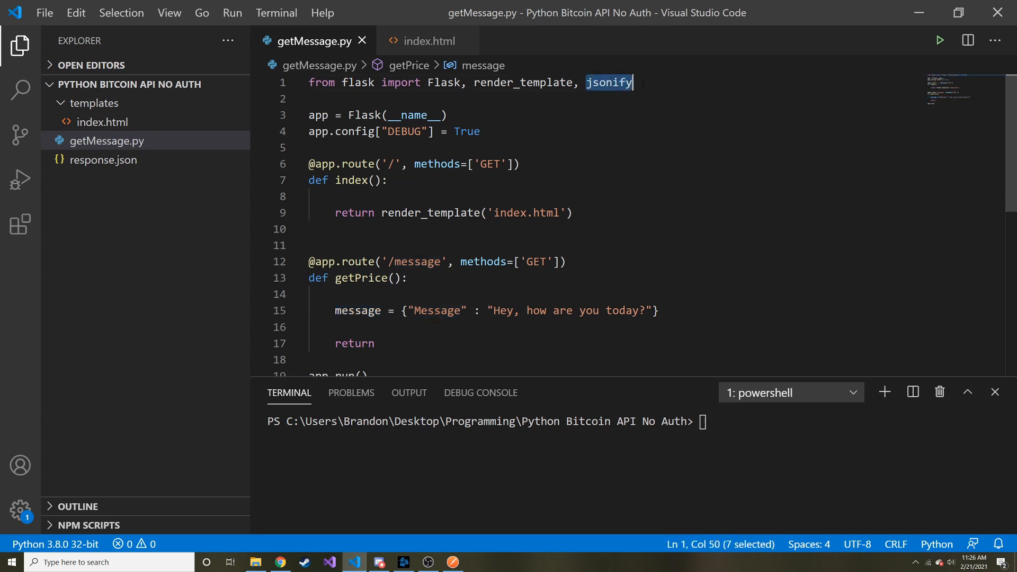
click(357, 82)
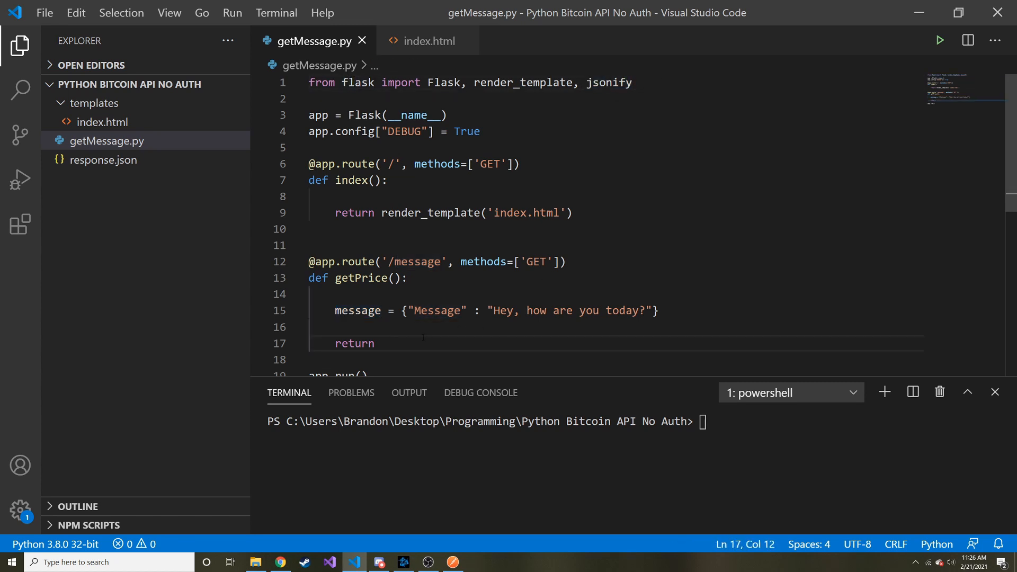
text(jsonify())
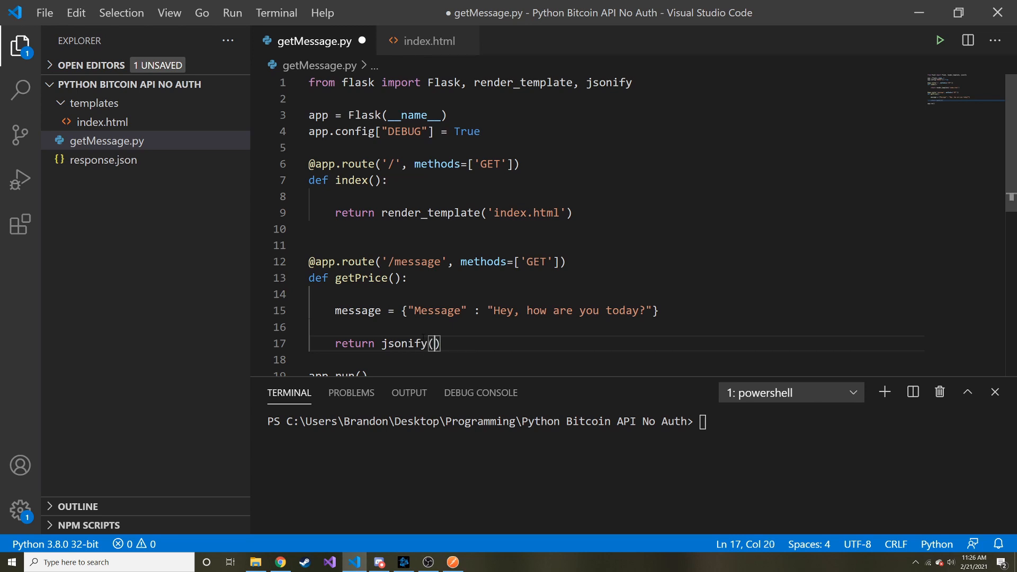
text(message)
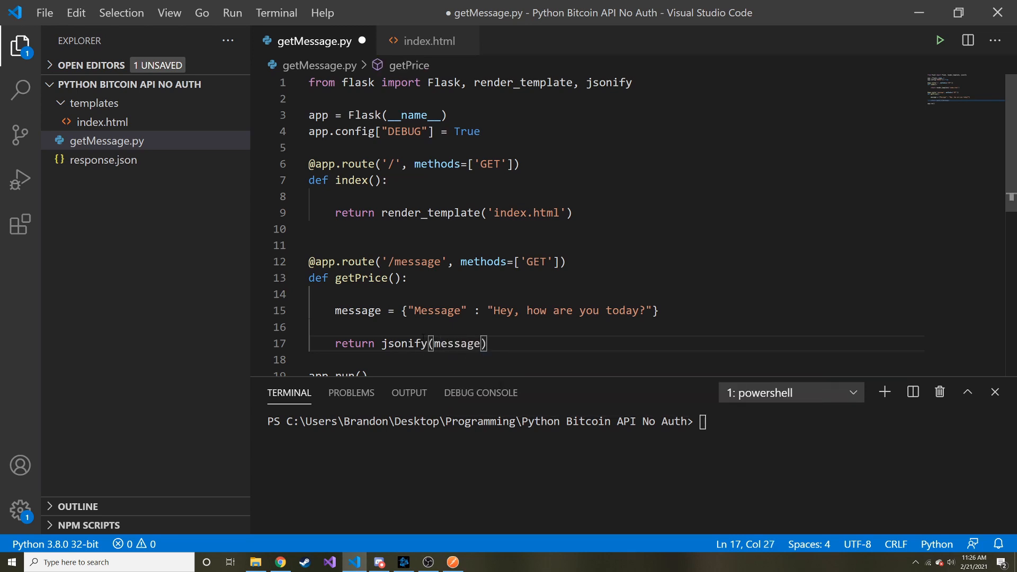
double_click(404, 343)
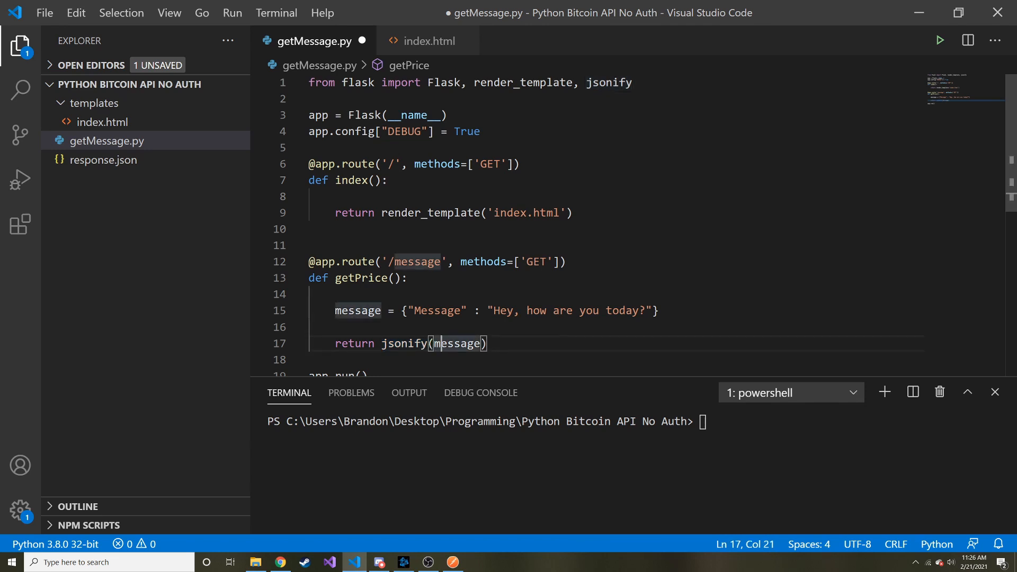
double_click(458, 343)
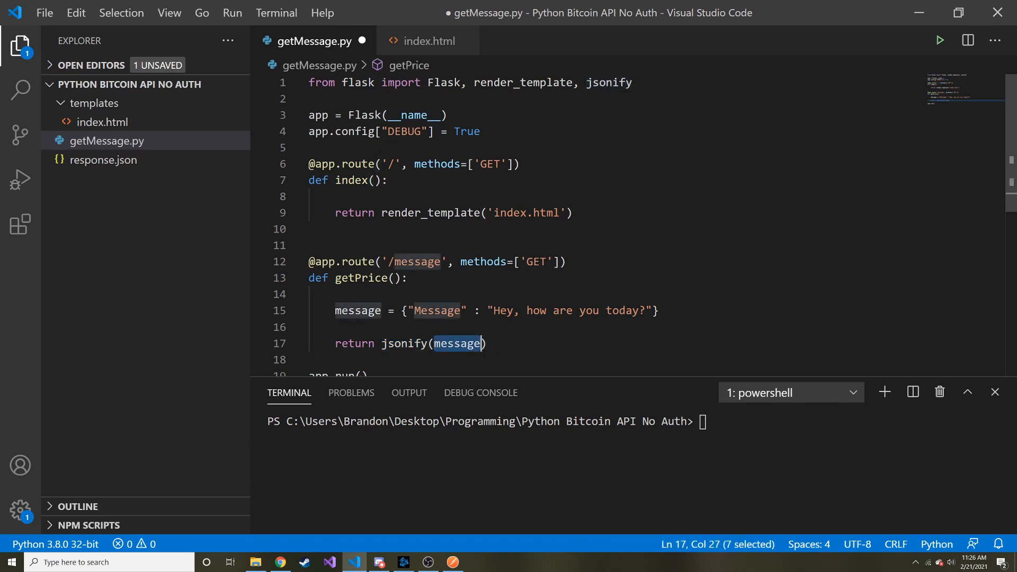
key(ctrl+s)
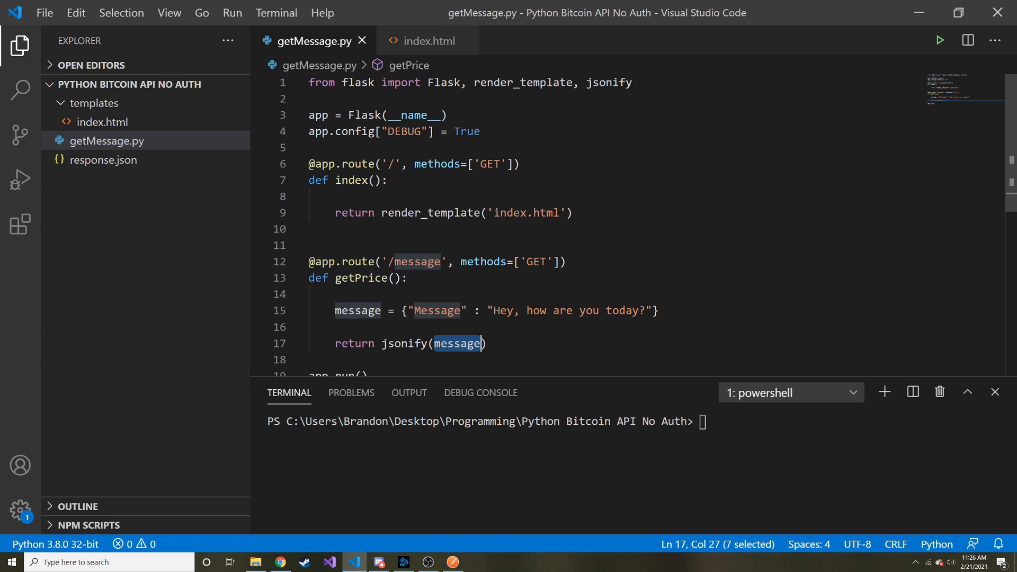
scroll(down, 3)
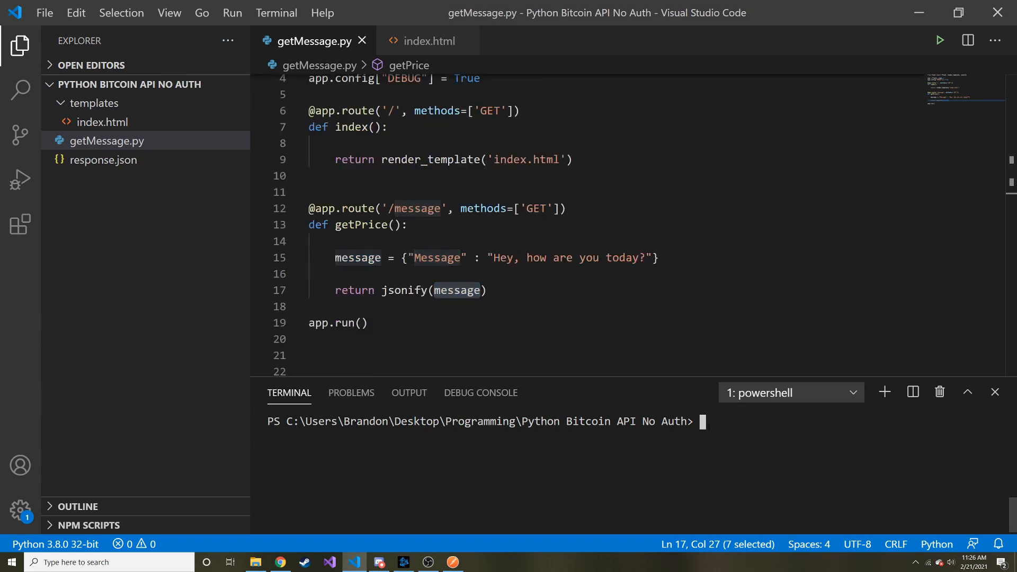
Run python getMessage.py in the terminal to start the Flask dev server, then go to Postman.
text(python)
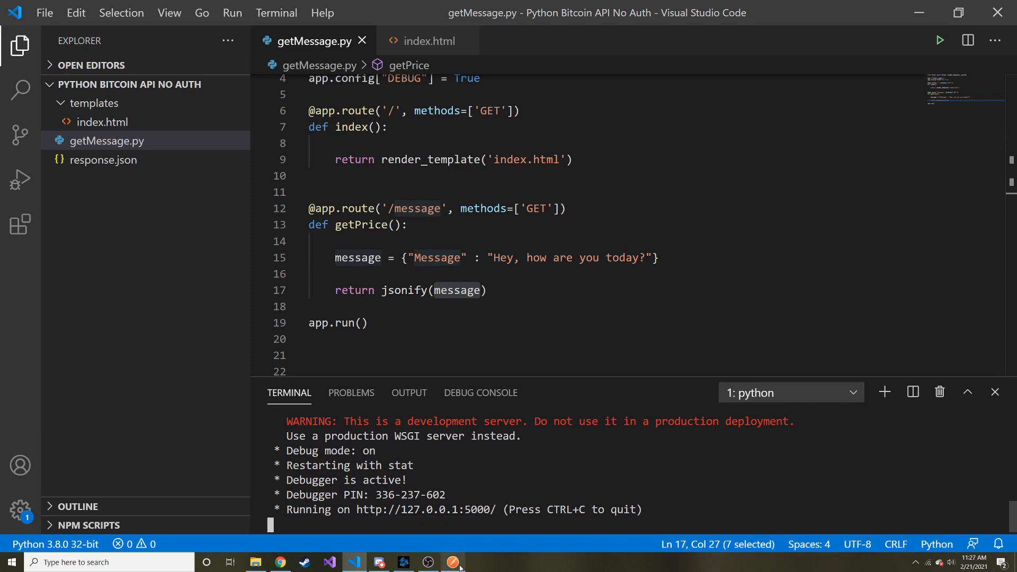
click(453, 561)
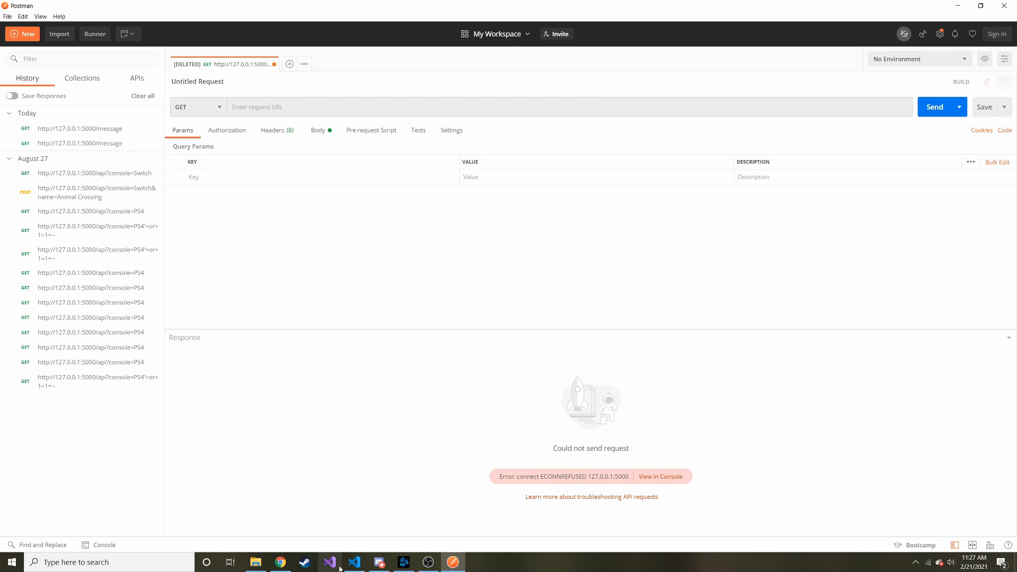
click(293, 105)
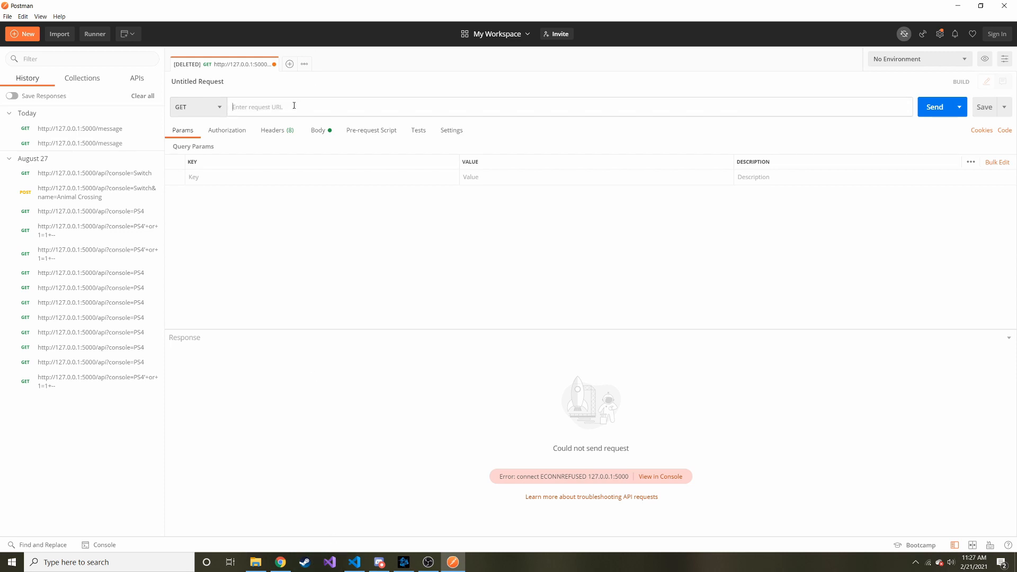
click(353, 562)
text(http://127.0.0.1:5000)
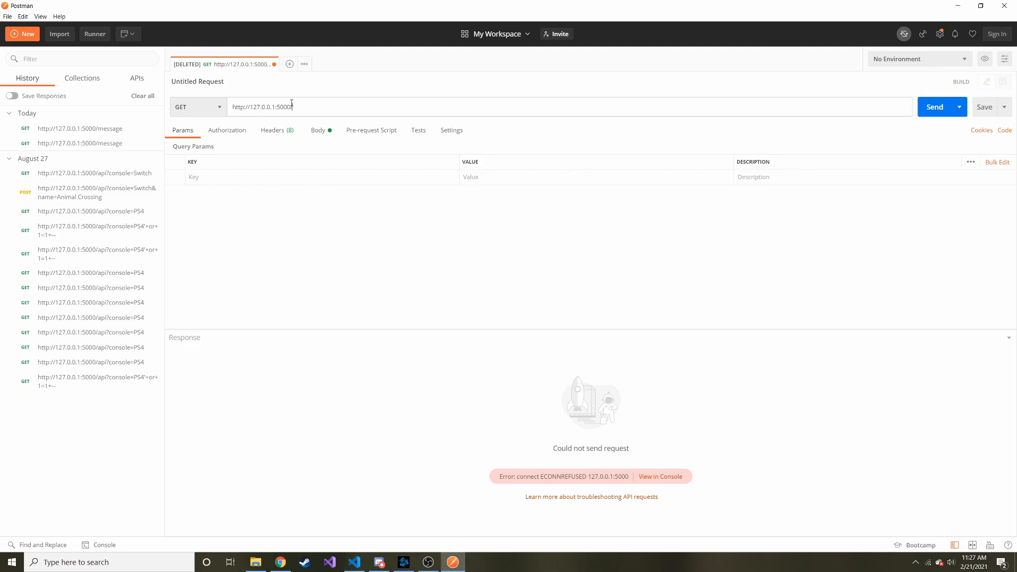
text(mess)
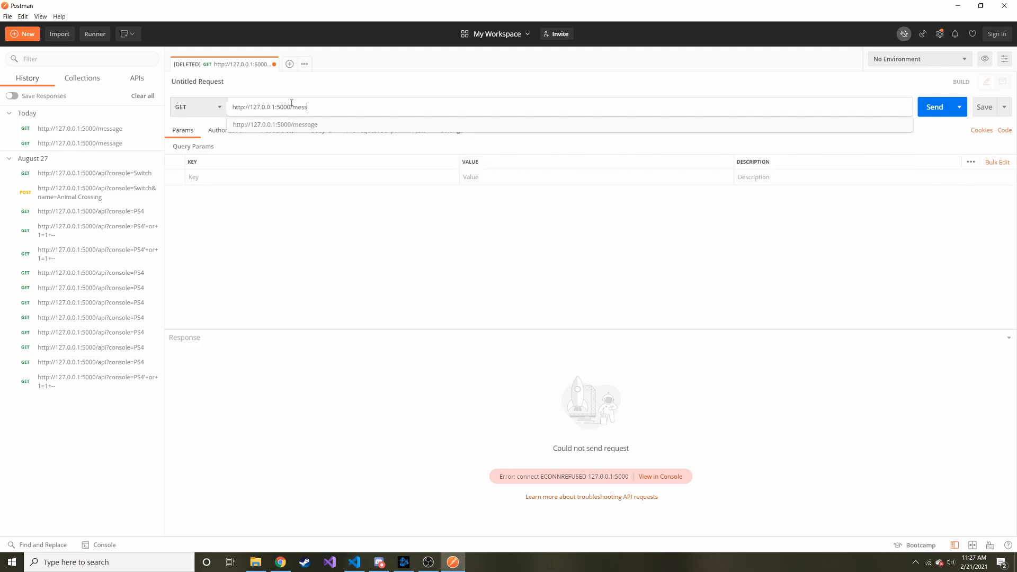
click(275, 124)
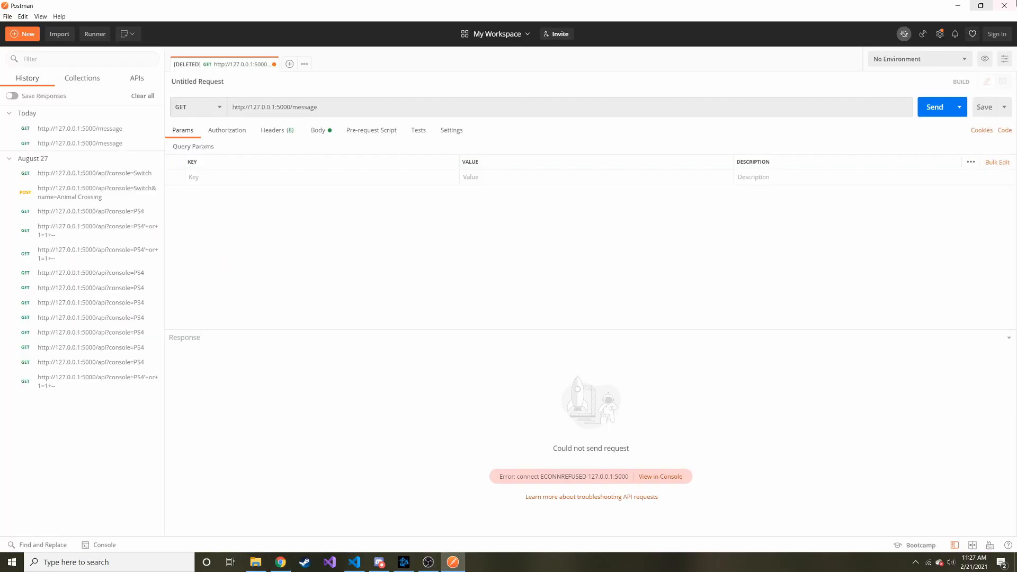
click(935, 106)
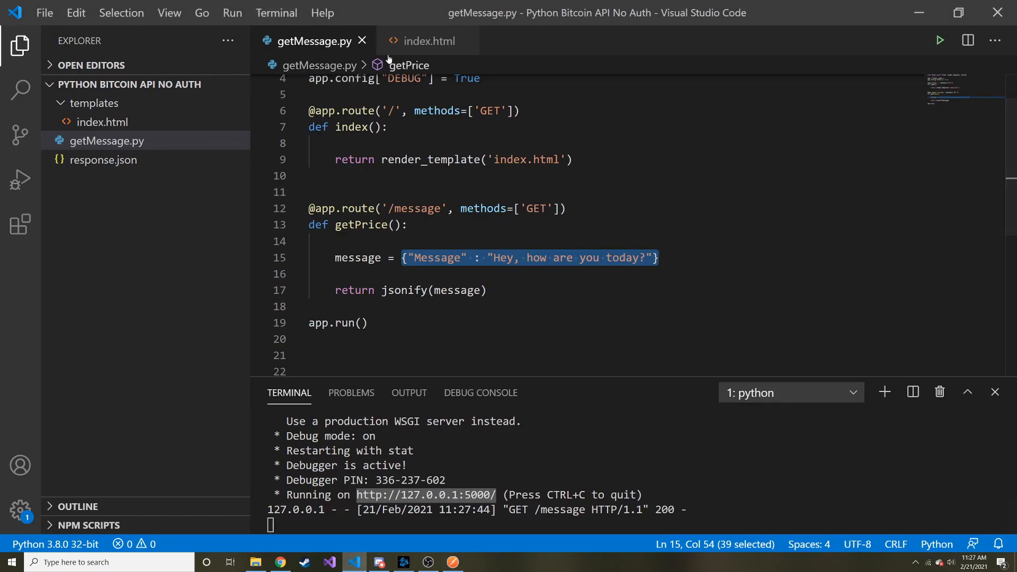
Review the message function and its XMLHttpRequest GET setup in index.html.
click(427, 40)
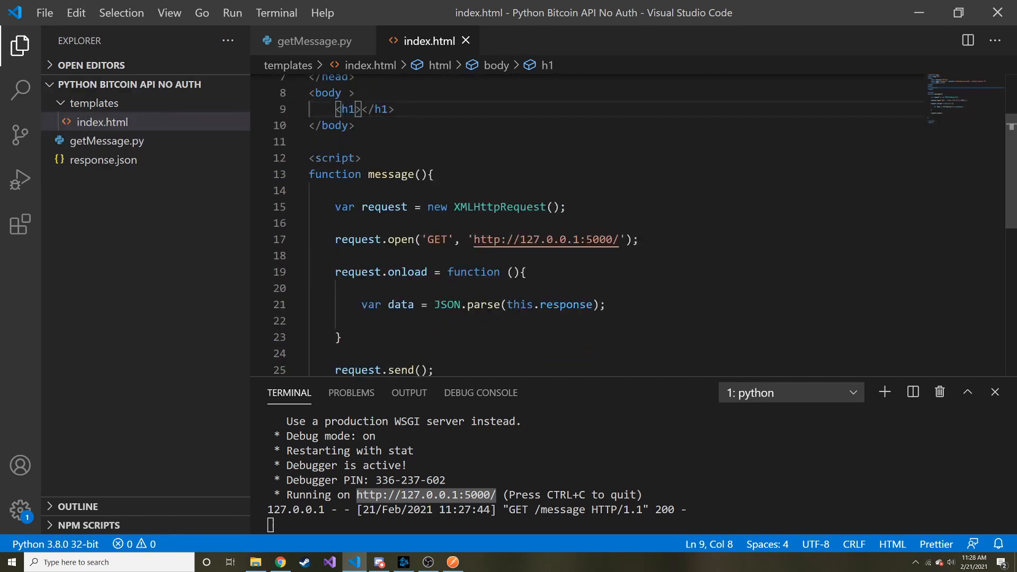
drag(334, 207, 421, 207)
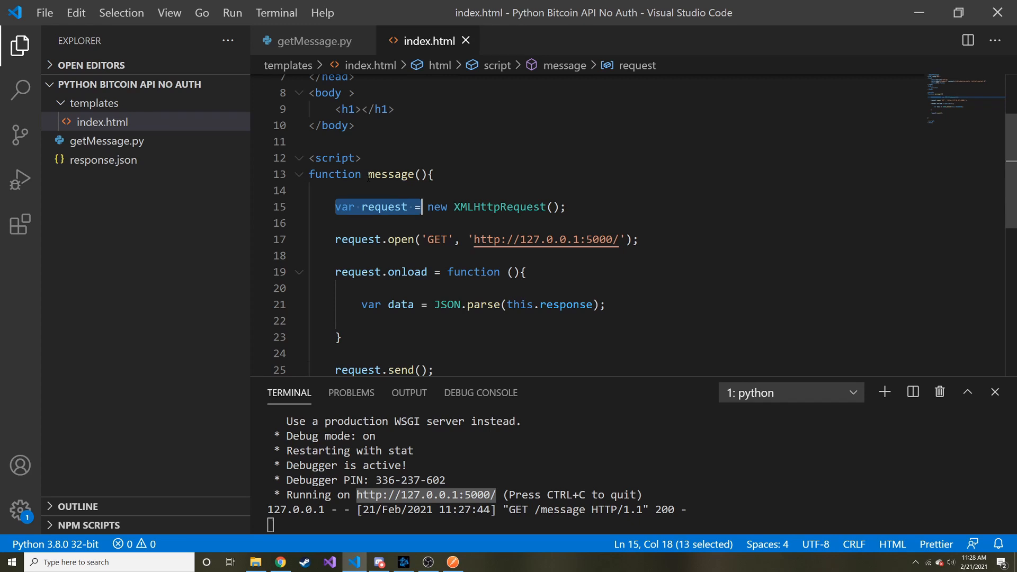
double_click(391, 174)
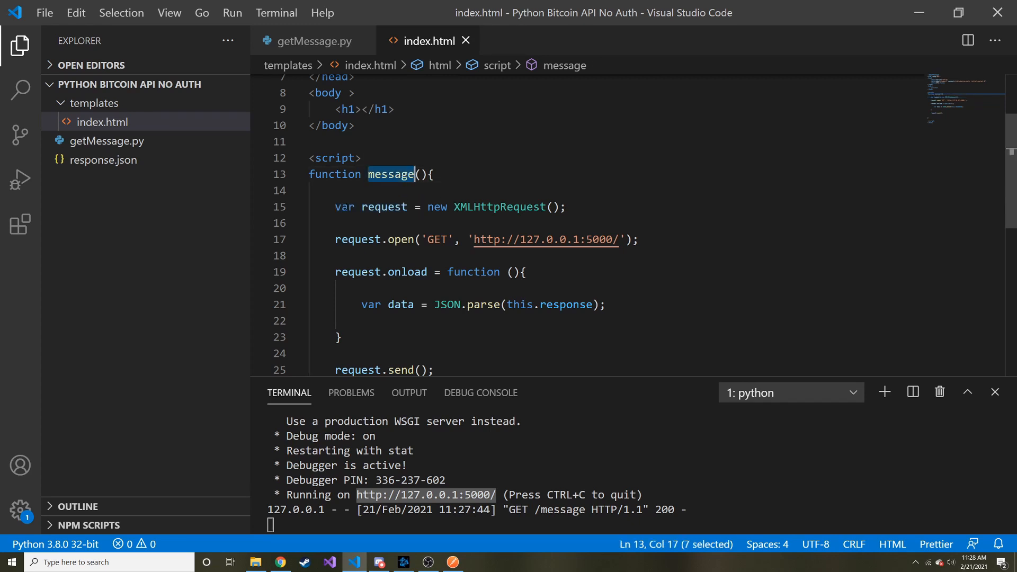
mouse_move(498, 206)
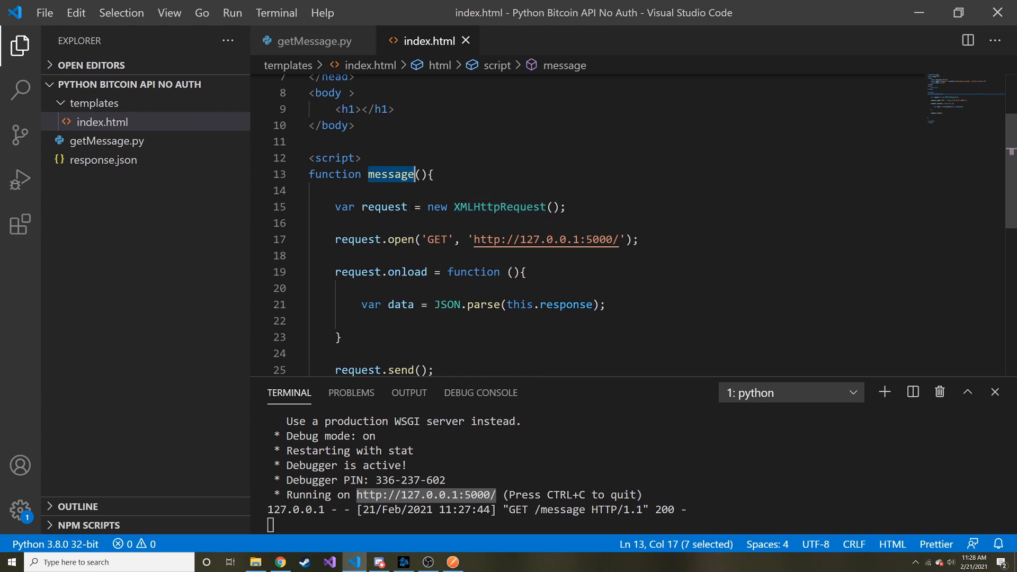
double_click(384, 207)
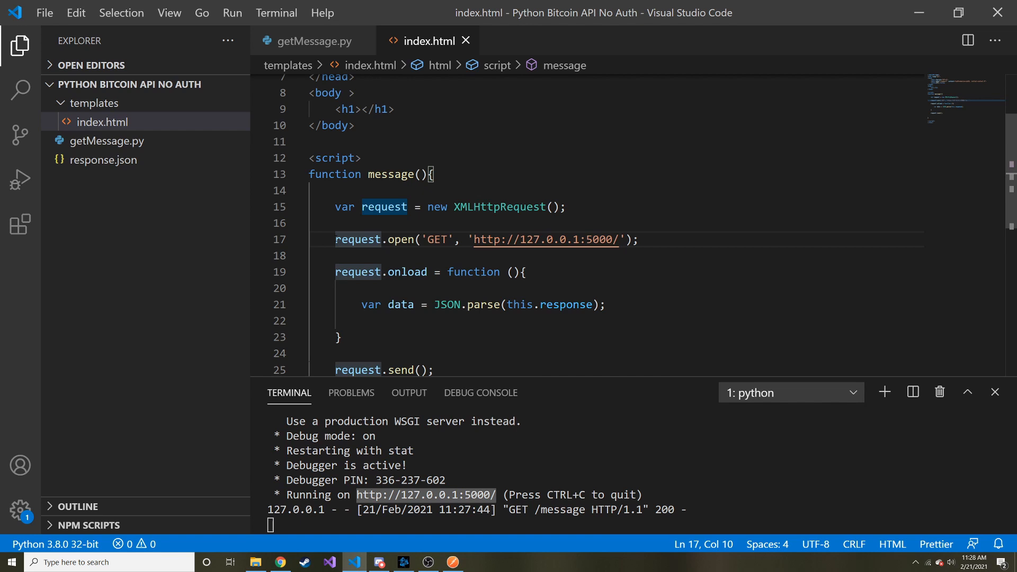
double_click(438, 240)
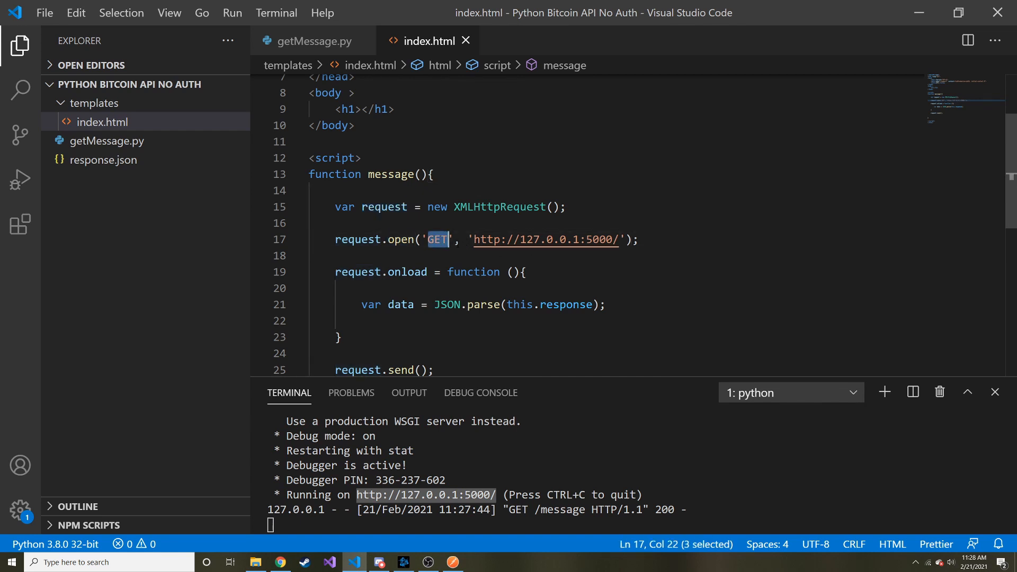
click(620, 239)
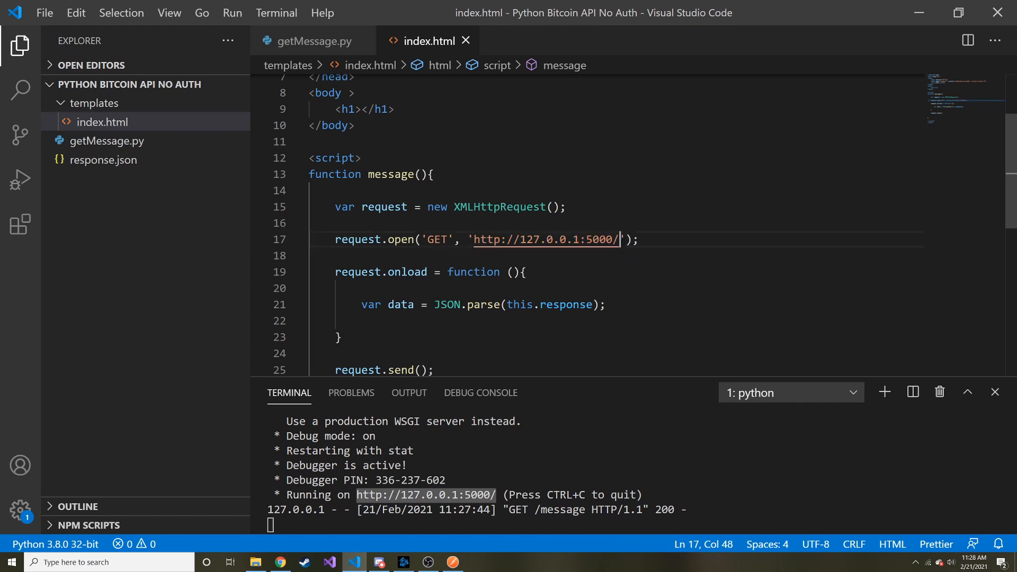
text(m)
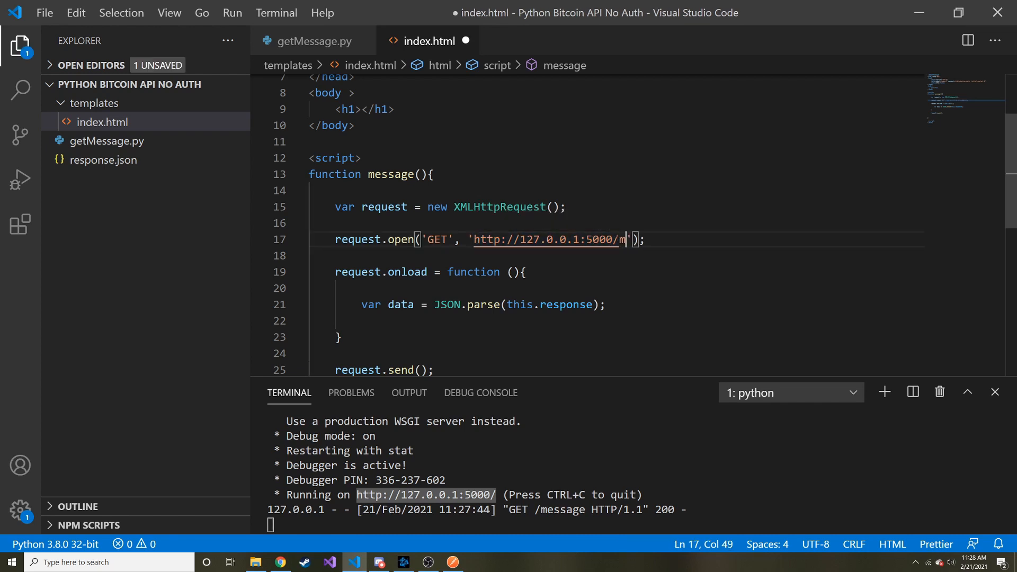
text(essage)
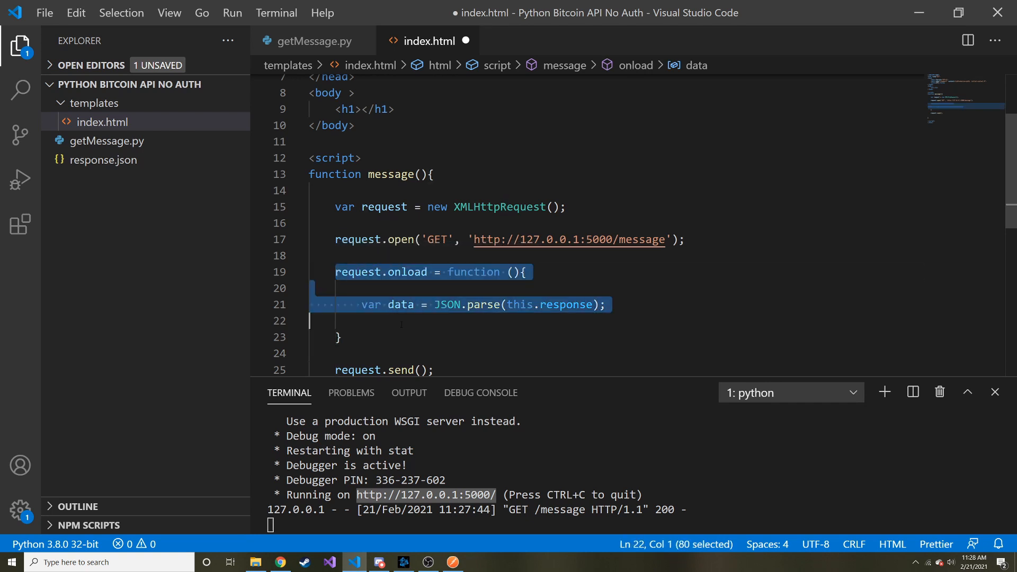
Start var message = data[] and a console.log line inside the request.onload handler.
double_click(406, 273)
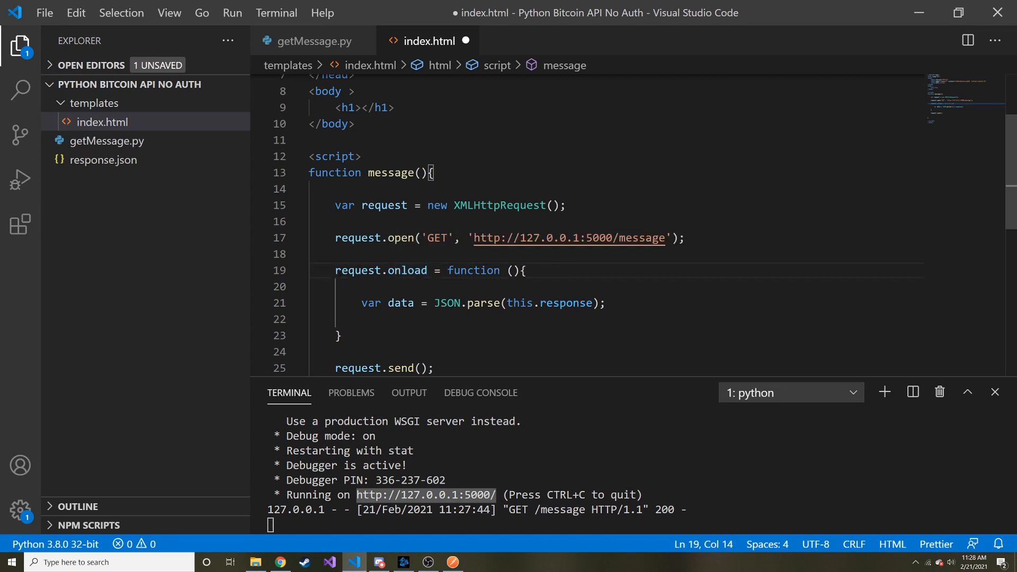
double_click(405, 270)
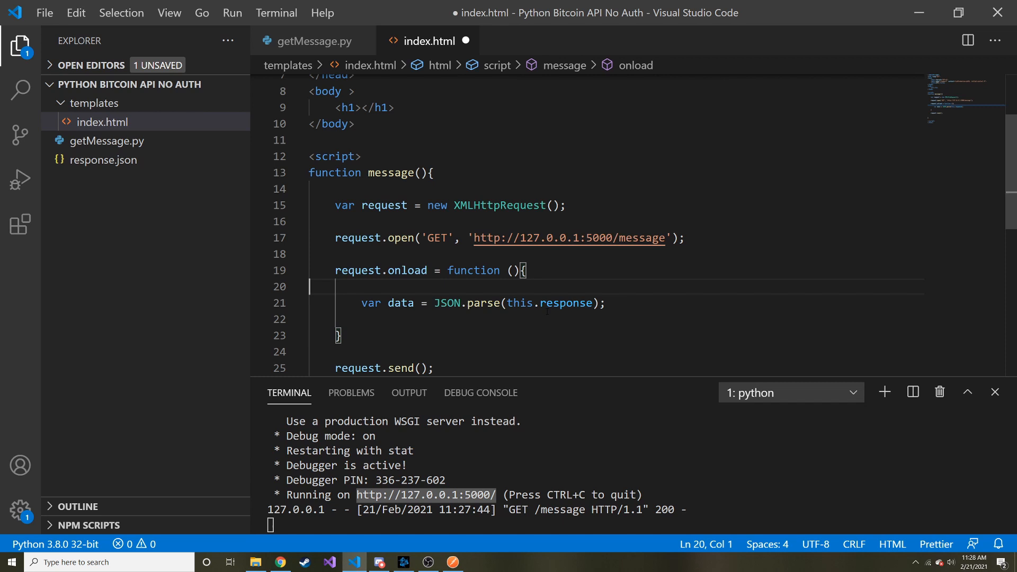
double_click(401, 303)
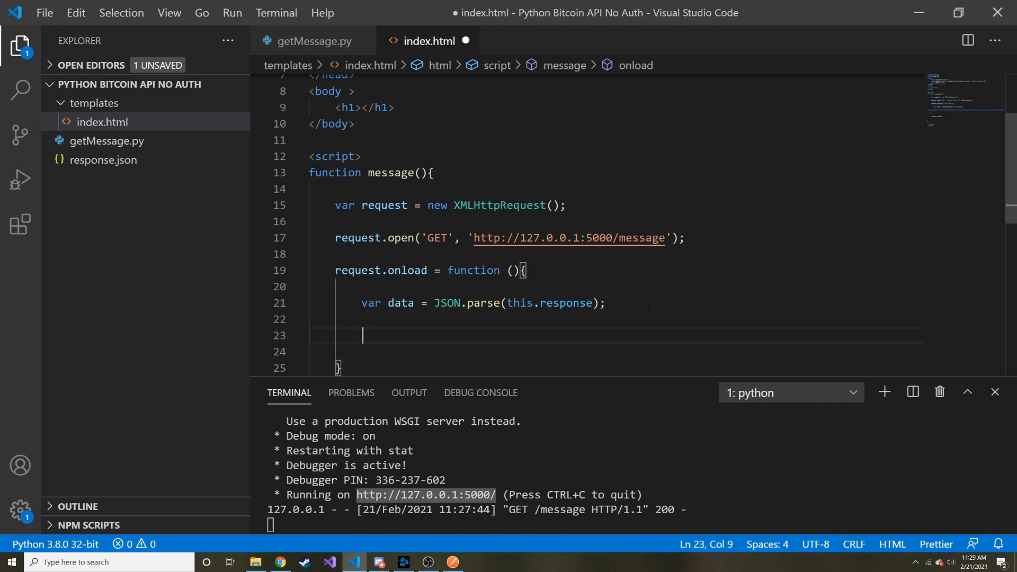
text(console.log)
text(var m)
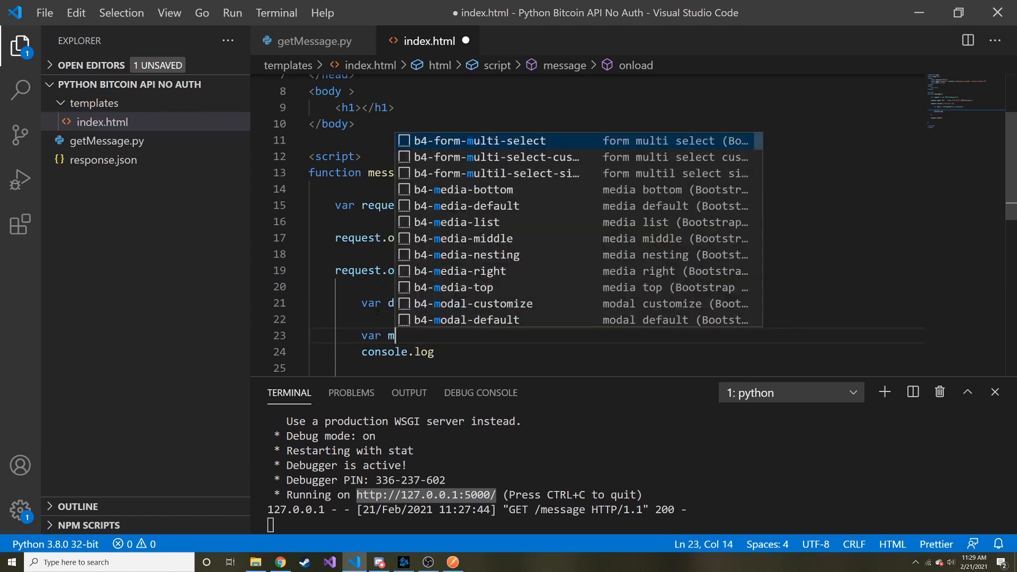
text(essage =)
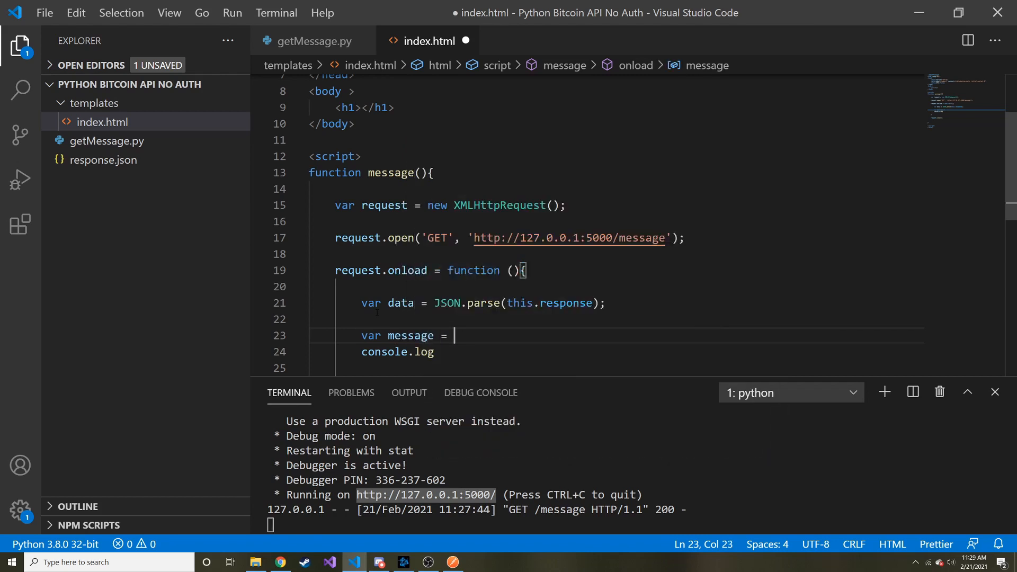
text(data[])
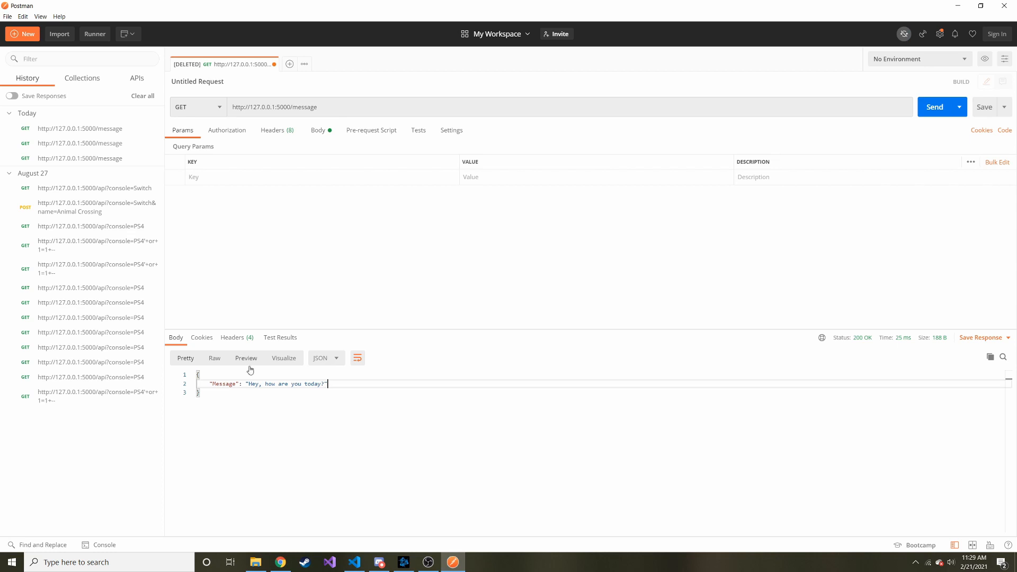
Check the Message key in Postman's 200 OK /message response body.
double_click(223, 383)
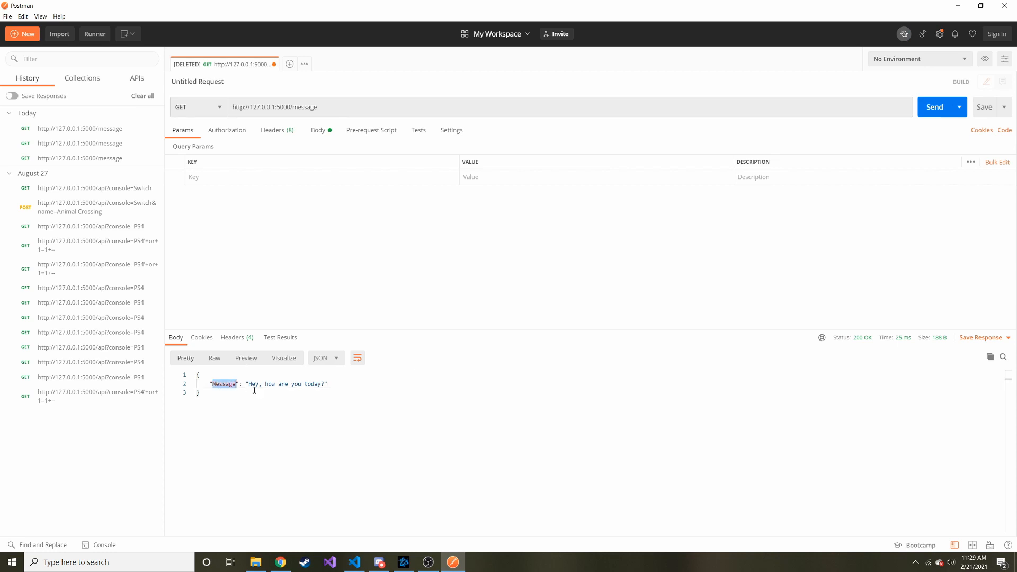
mouse_move(240, 383)
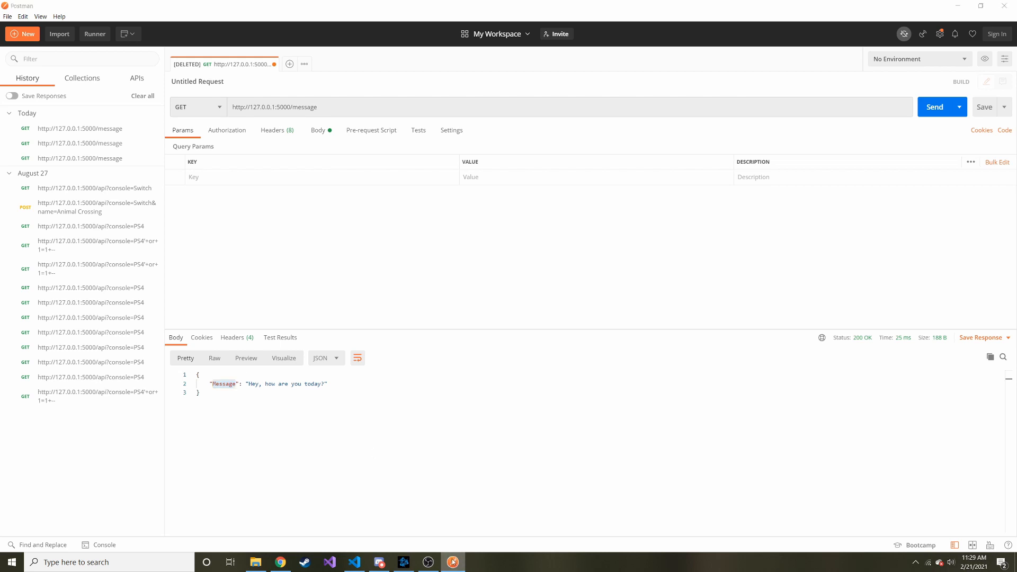
Complete var message = data["Message"]; and console.log(message); in the onload handler and save.
click(354, 562)
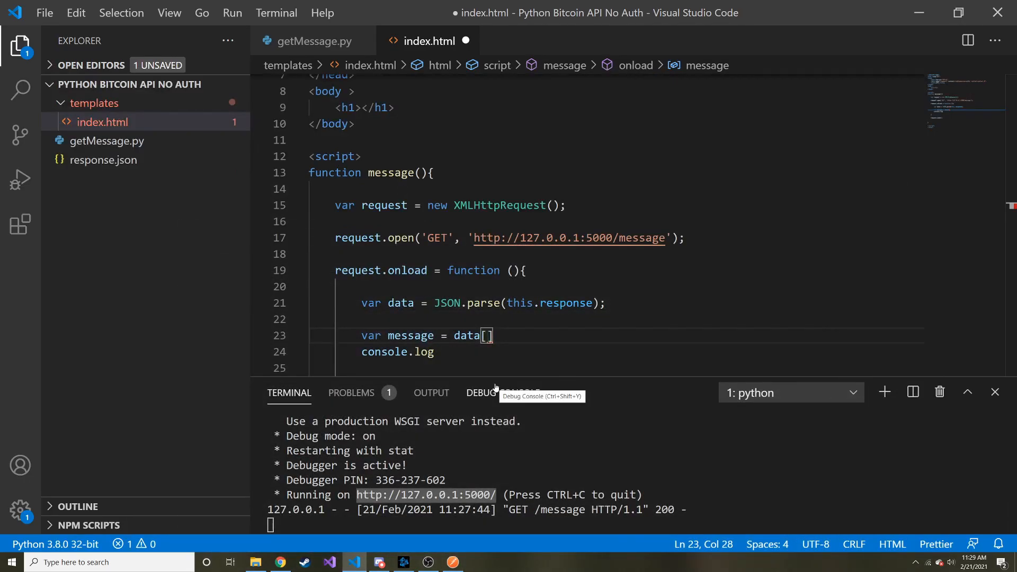
text("Mes)
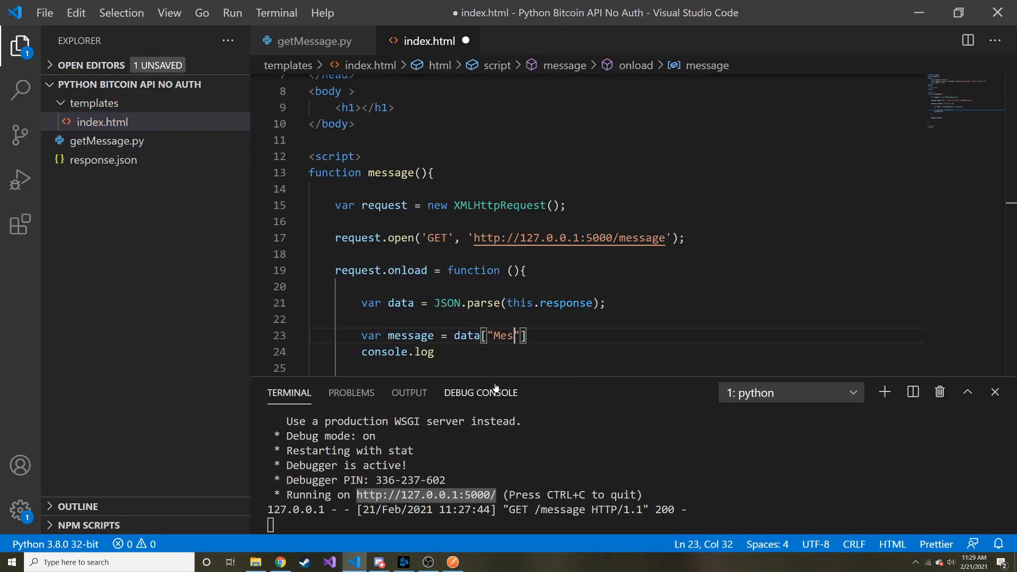
text(sage)
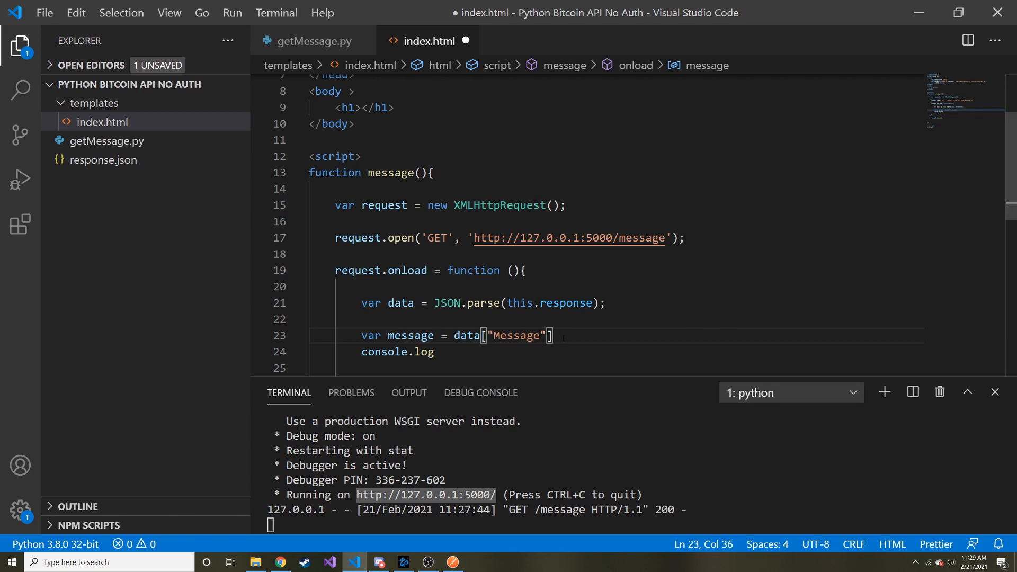
text(;)
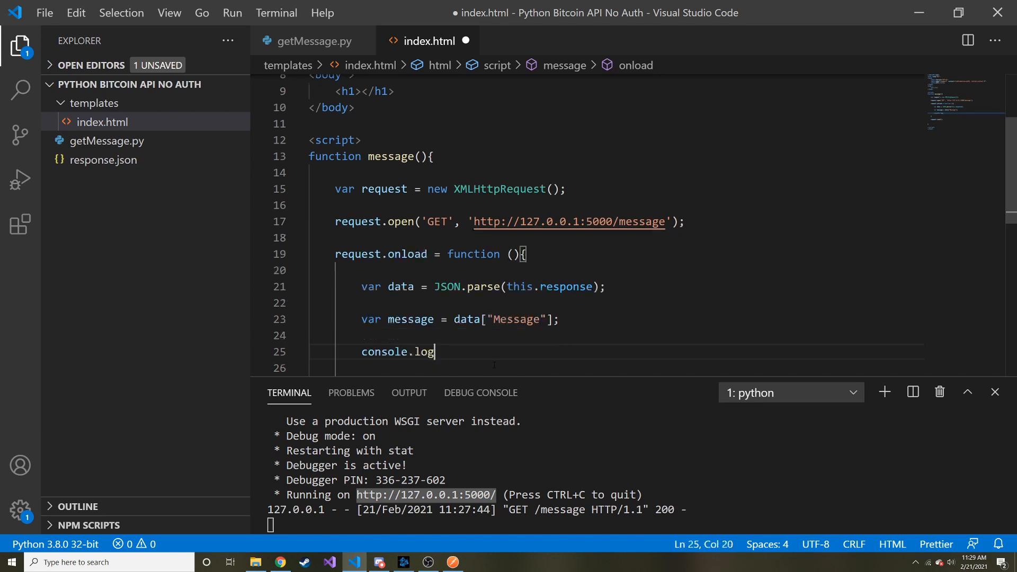
text((messa)
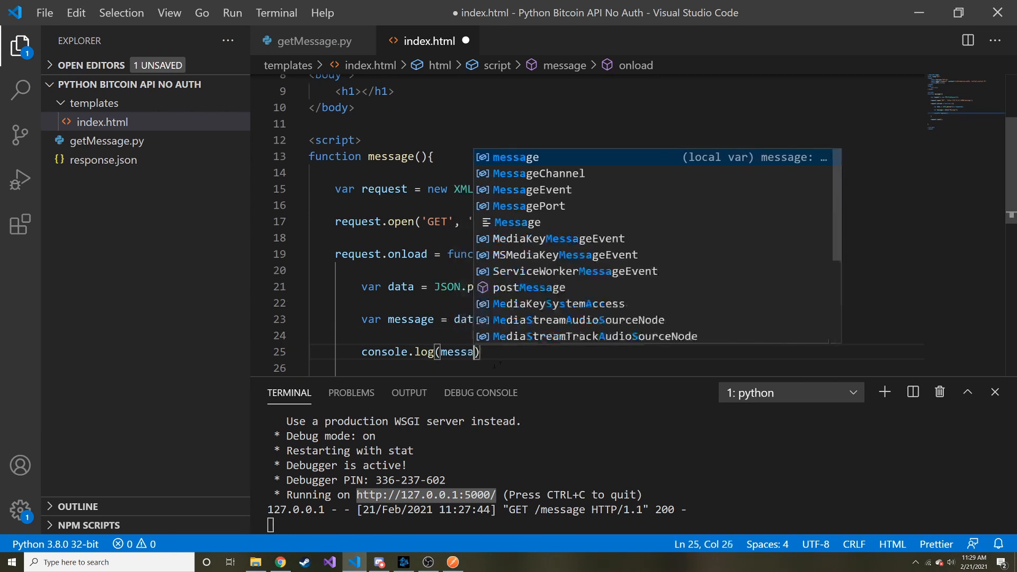
text(ge)
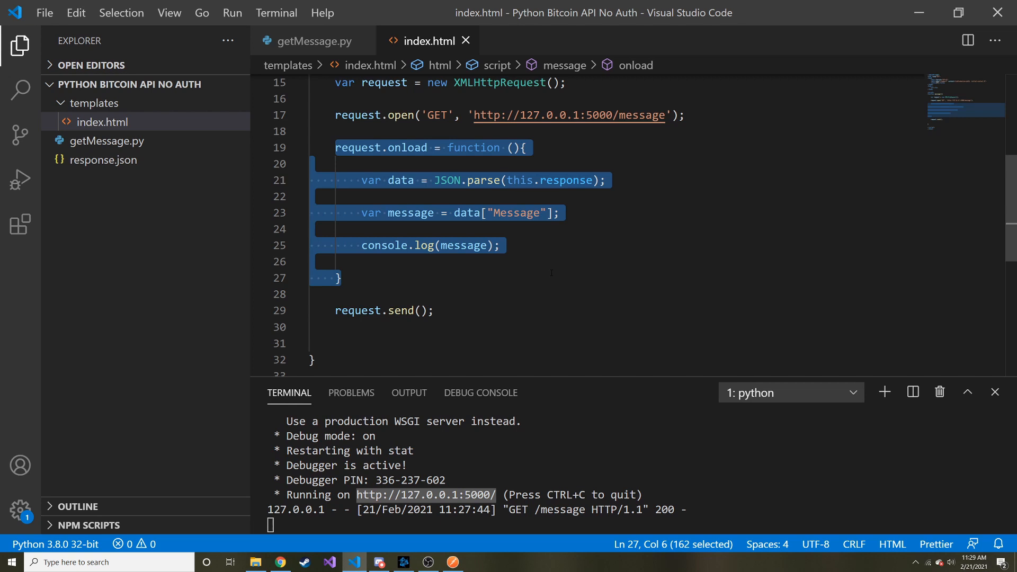
double_click(399, 310)
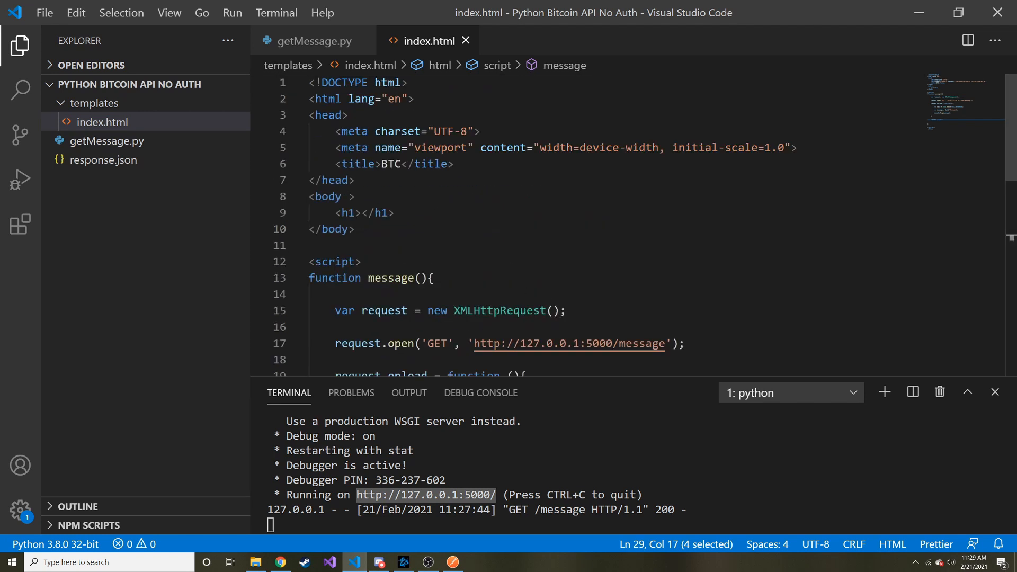
Give the h1 element id="MessageHeader" and save index.html.
click(350, 213)
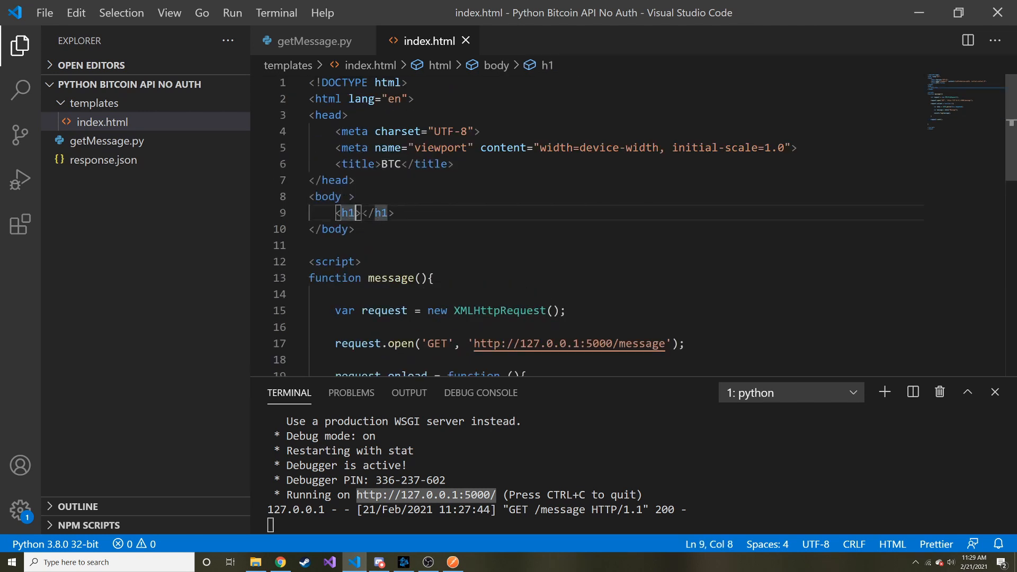
text(id="")
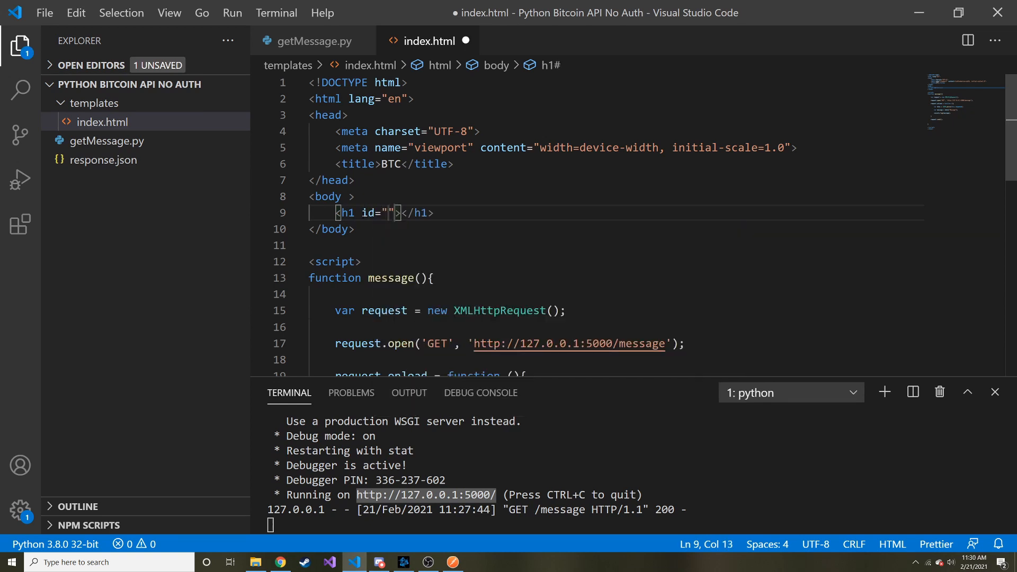
text(Message)
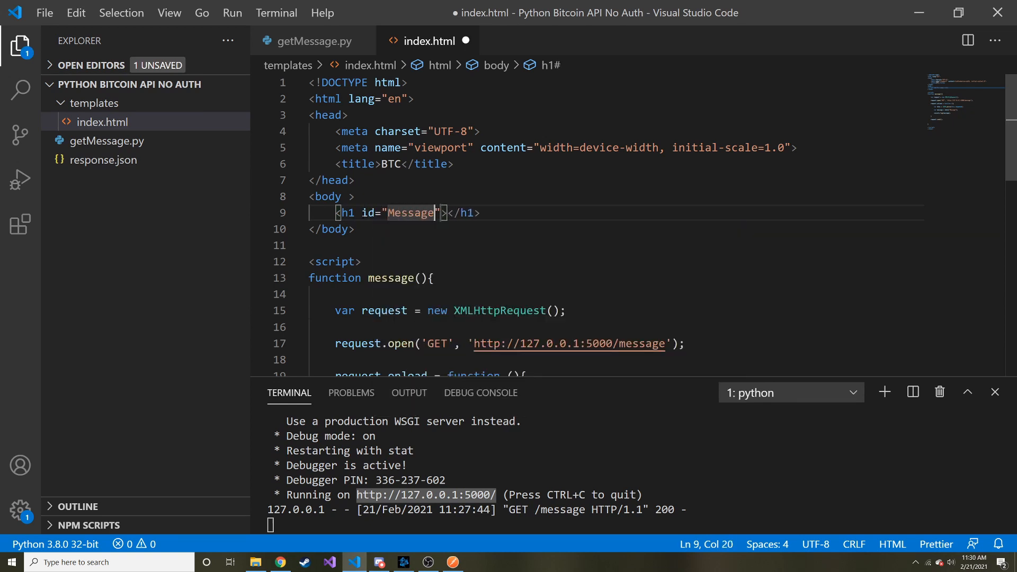
text(Header)
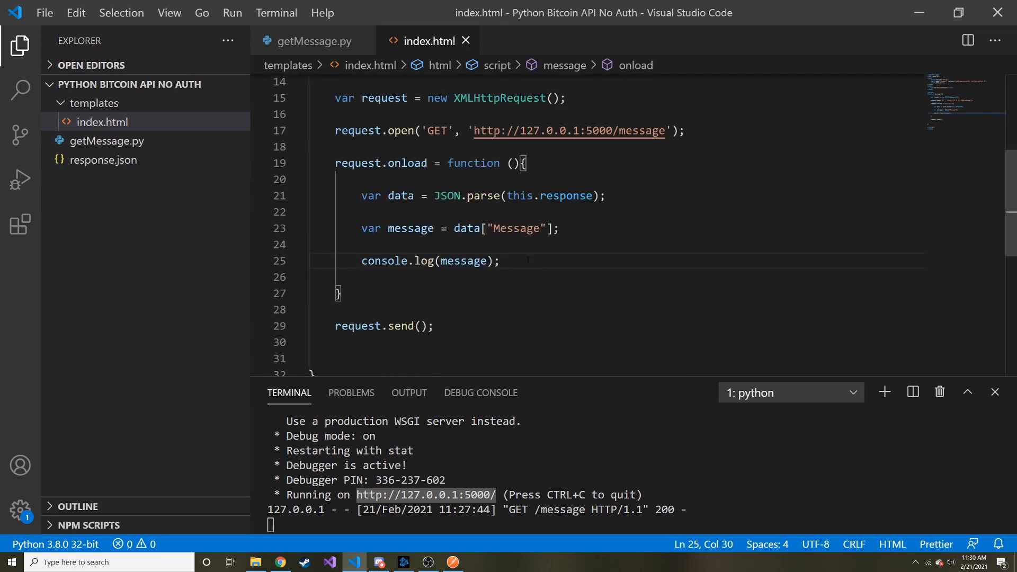
Add var header = document.getElementById("MessageHeader"); in the onload handler.
key(Enter)
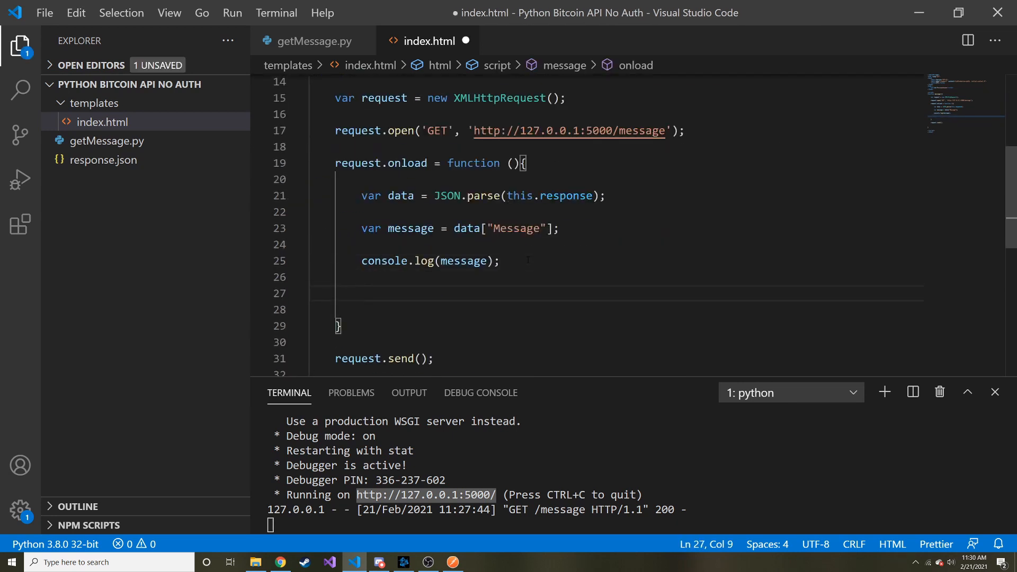
text(var he)
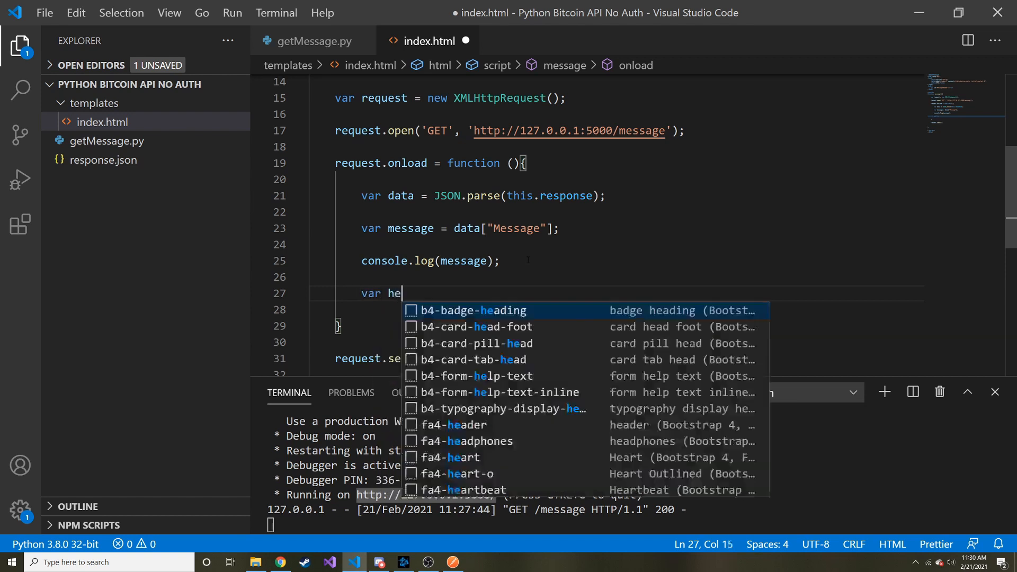
text(ader = ge)
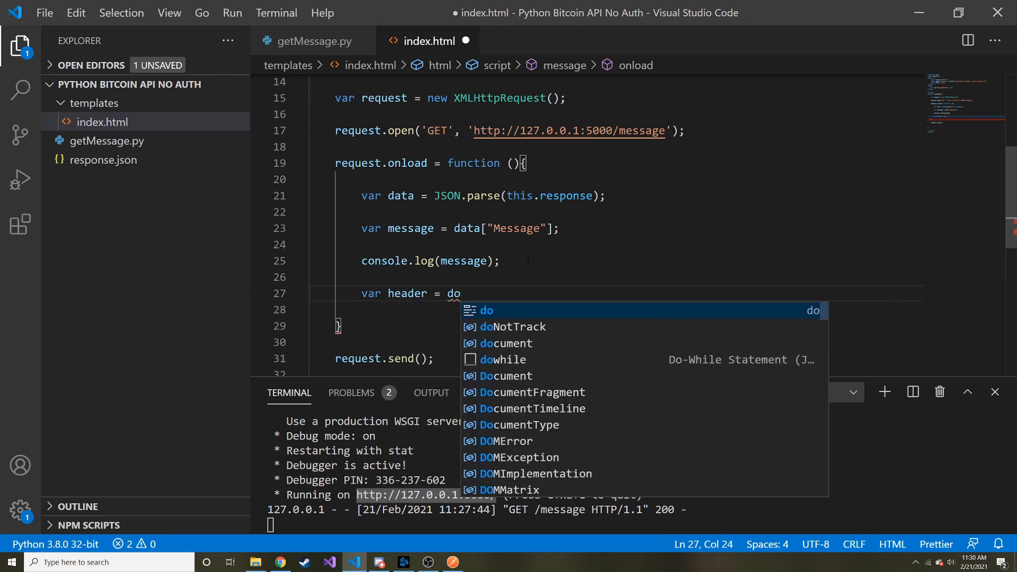
text(cument.getElementById()
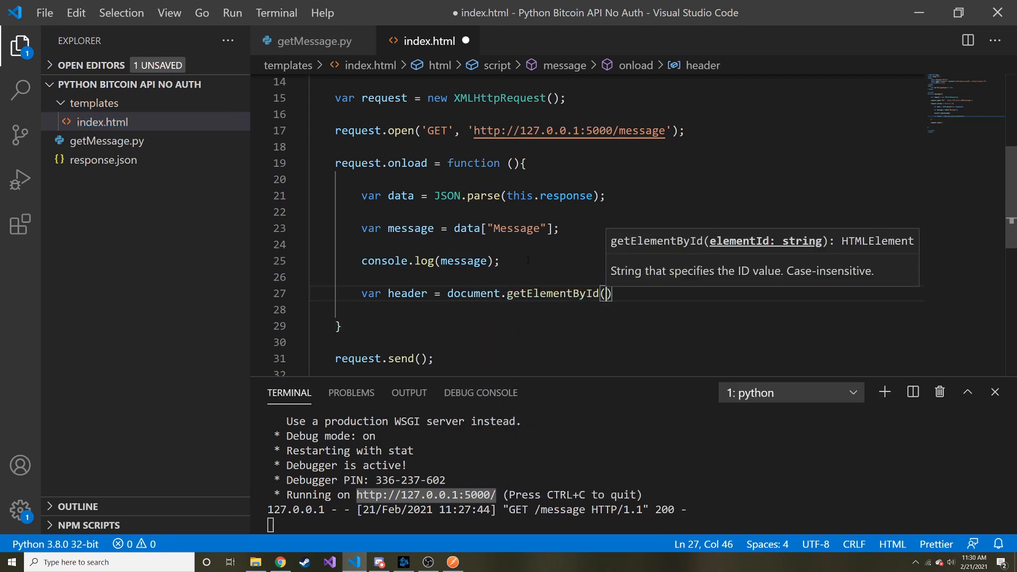
text("MessageHeacx")
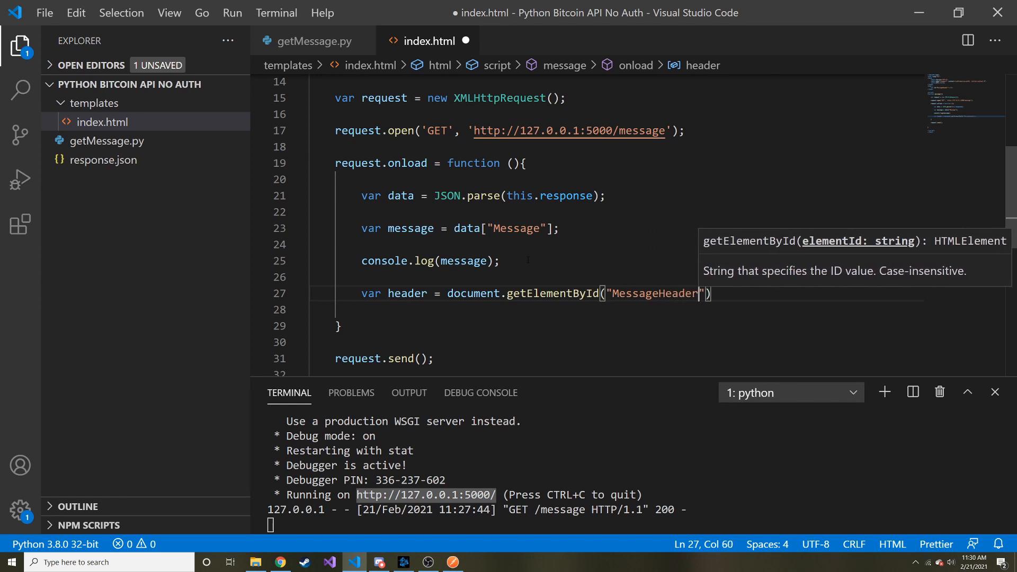
text(;)
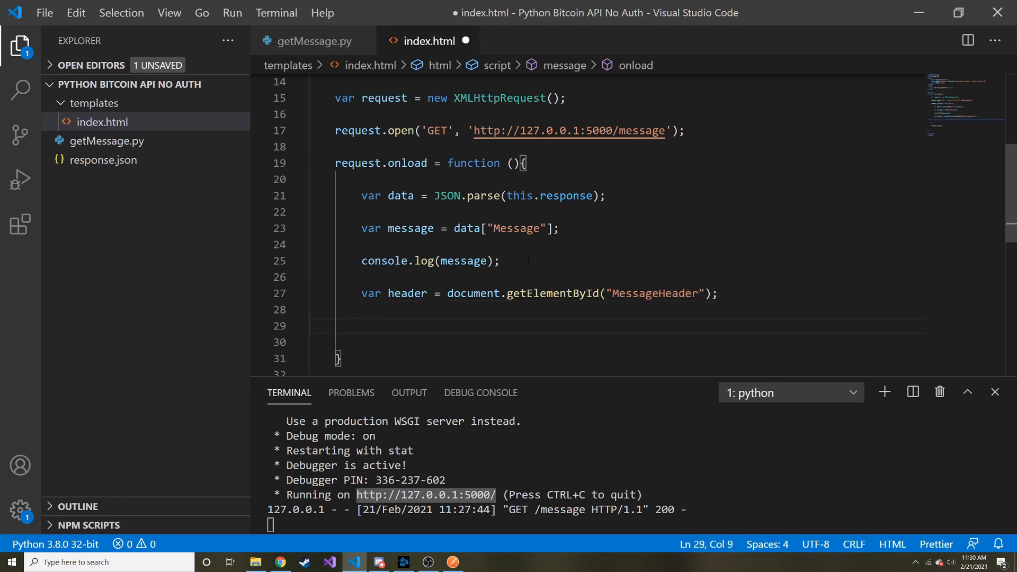
Set header.innerHTML = message; and save index.html.
text(header.innerHTML =)
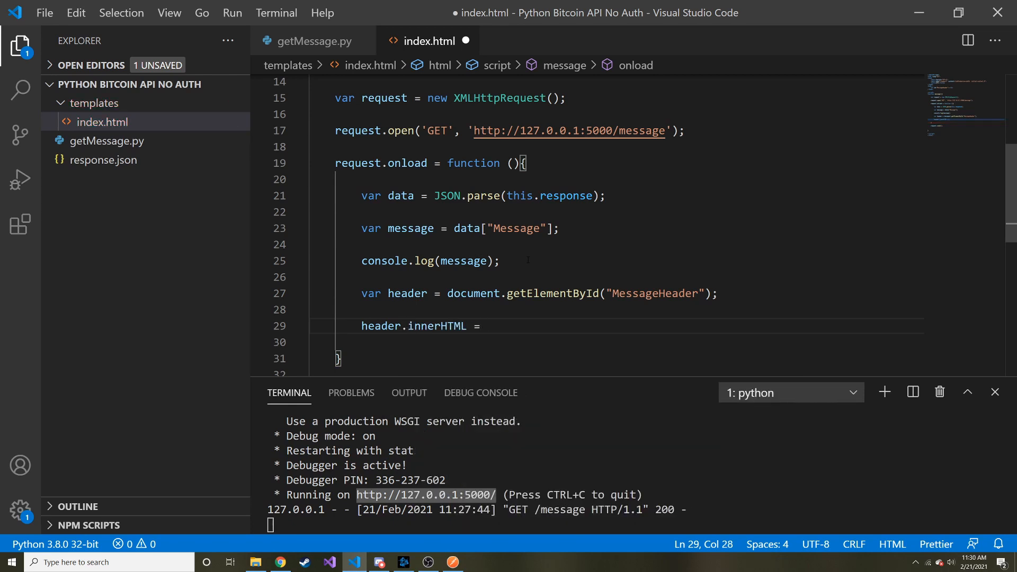
text(message;)
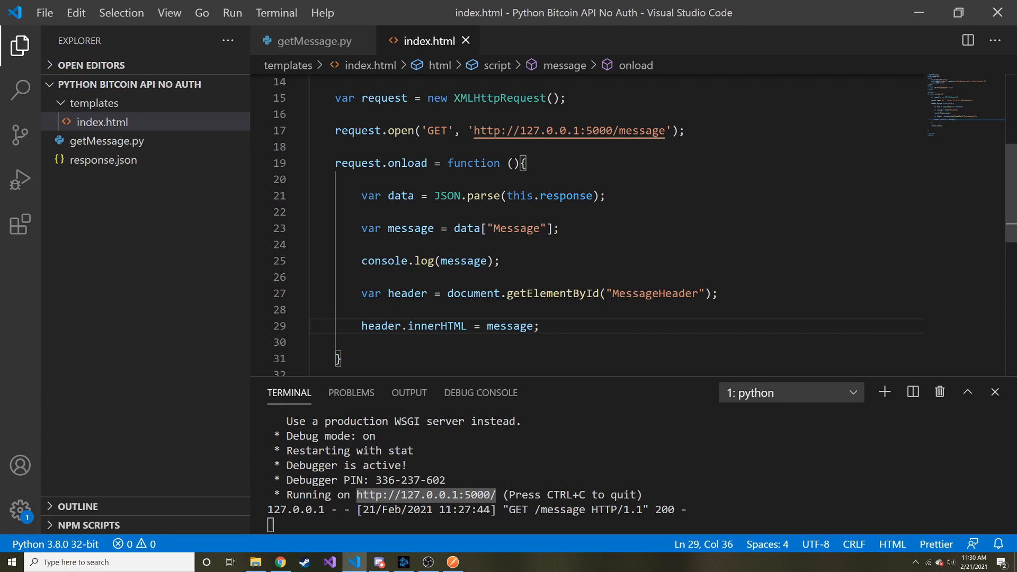
double_click(510, 325)
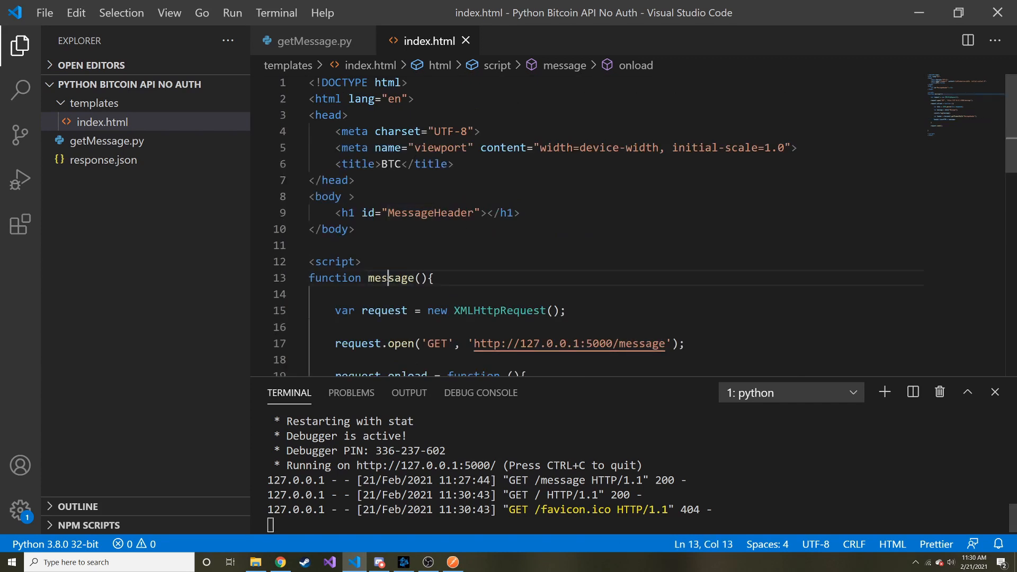
Add a Get Message button under the h1 with onclick="message()".
click(489, 213)
text(<button>Get </button>)
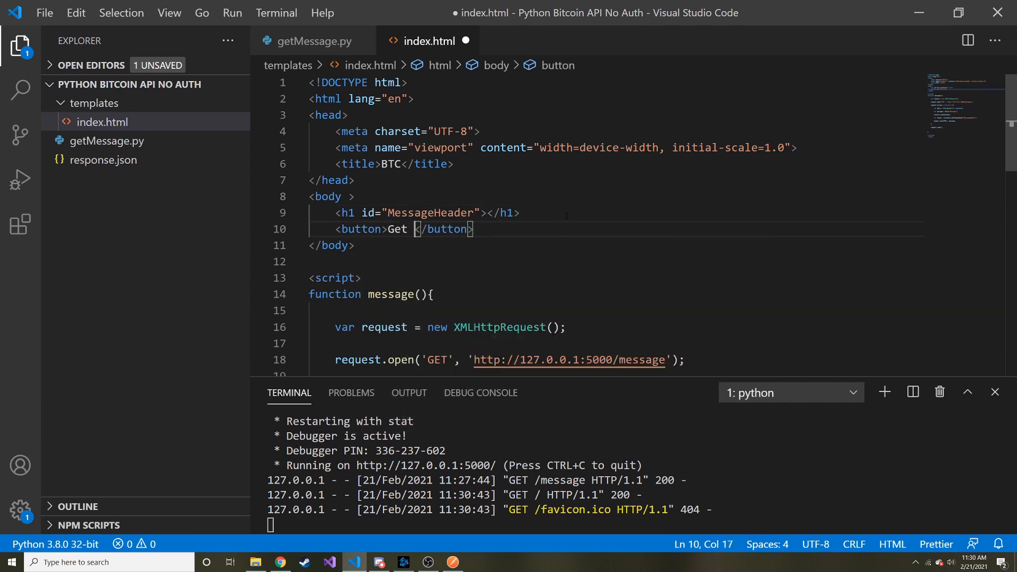
text(Message)
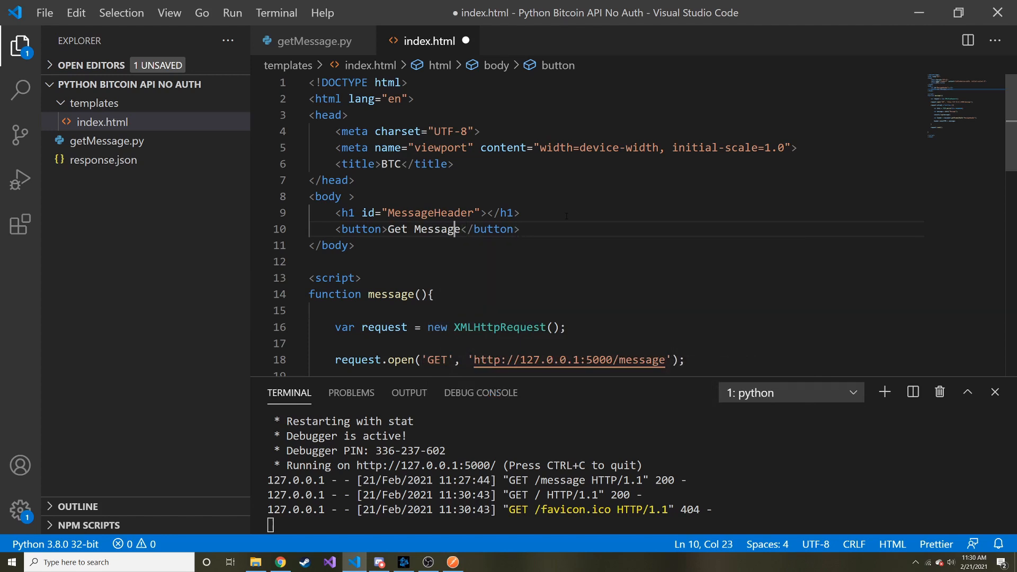
text(o)
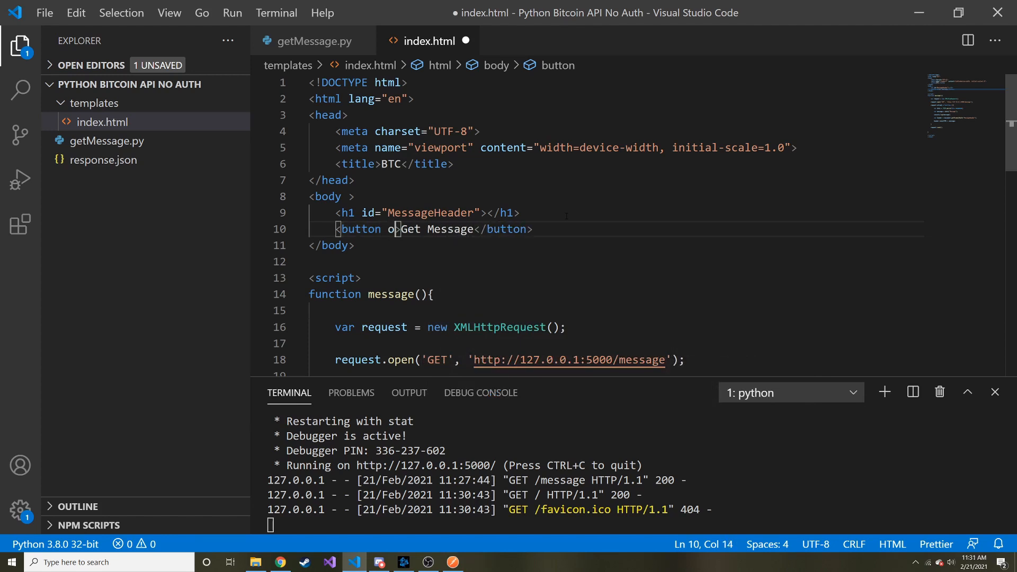
text(nclick="")
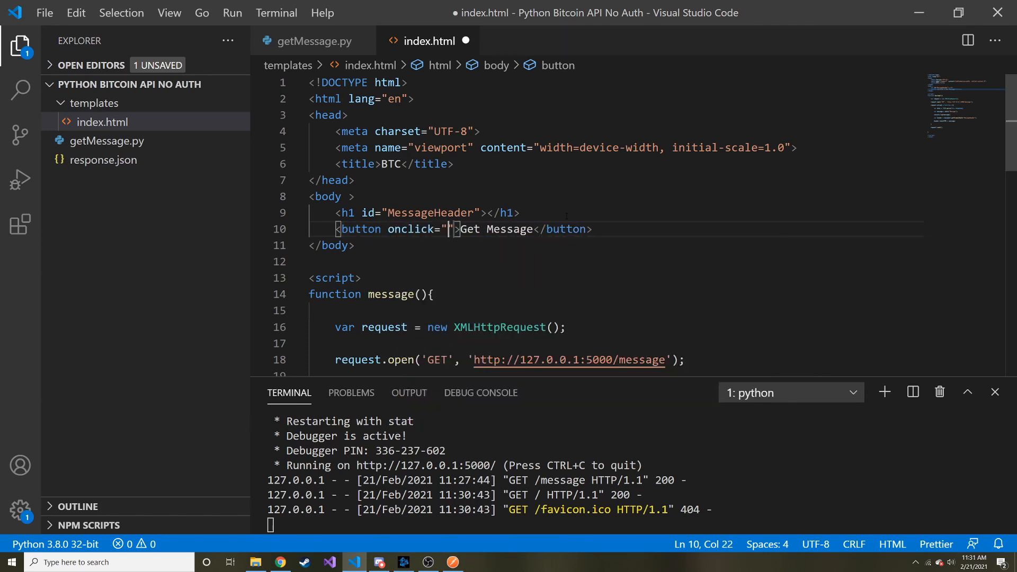
text(message()
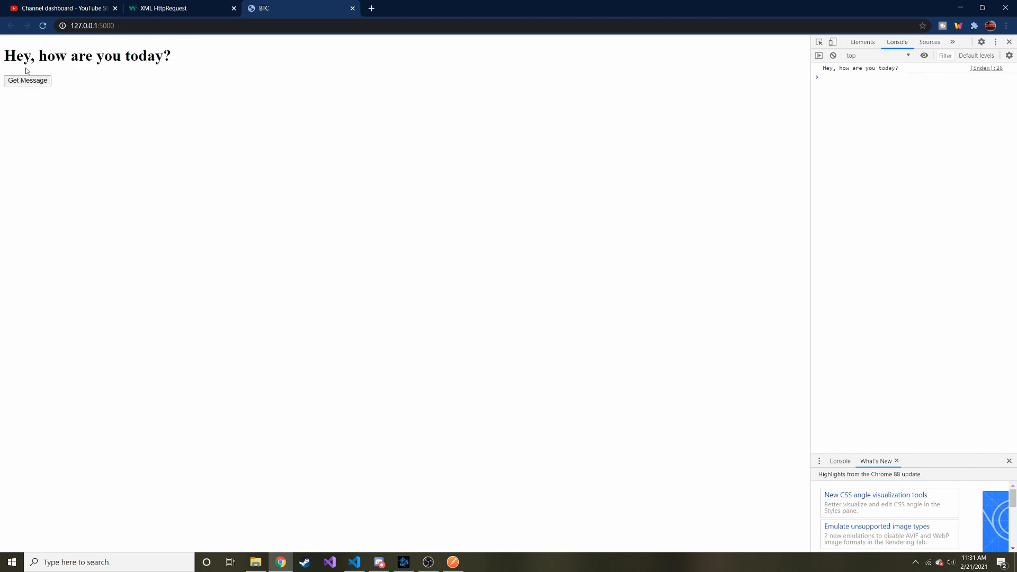
mouse_move(914, 70)
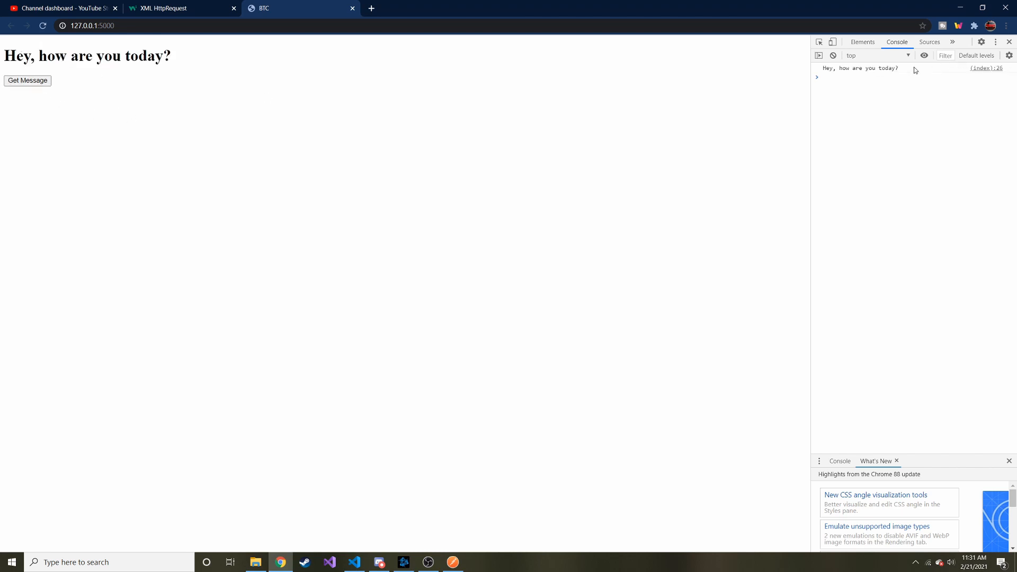
mouse_move(167, 70)
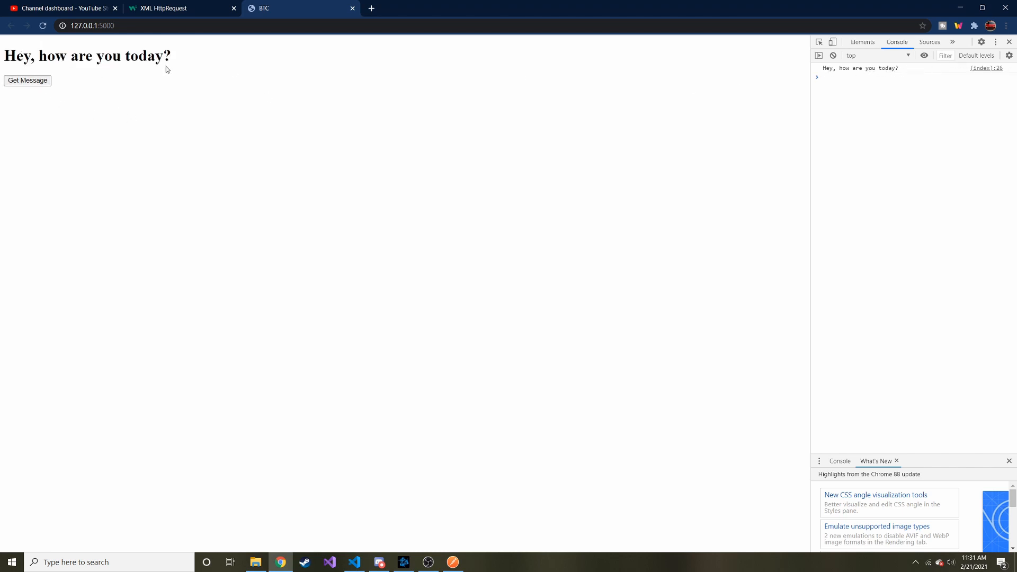
mouse_move(354, 561)
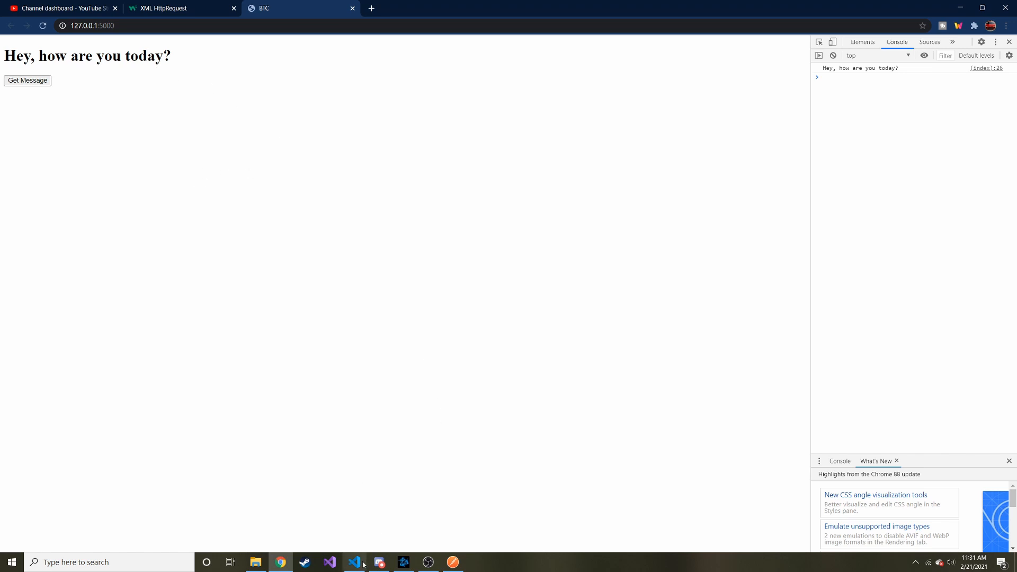
Trigger Get Message in Chrome so the heading reads "Hey, how are you today?".
click(354, 562)
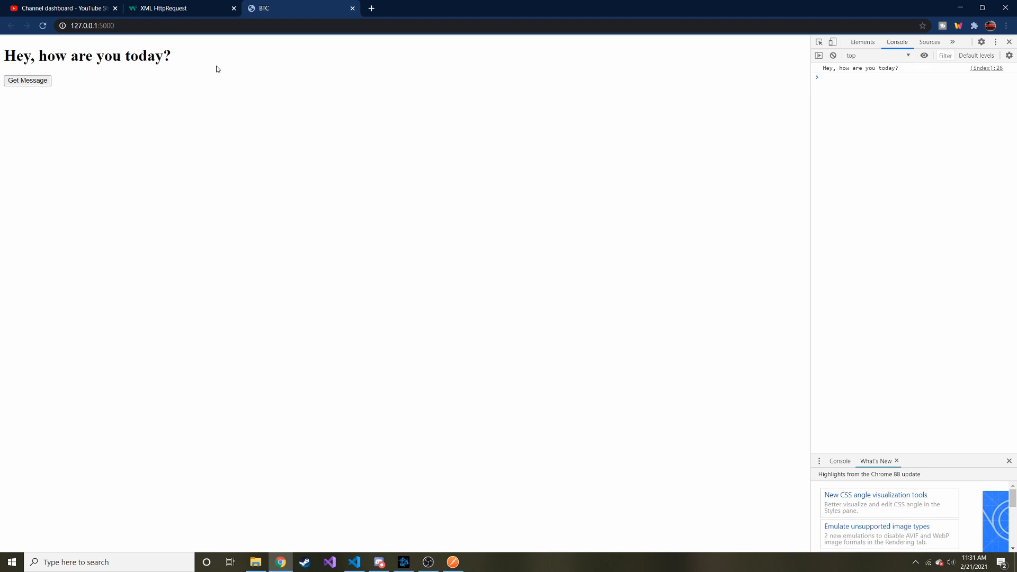
mouse_move(174, 60)
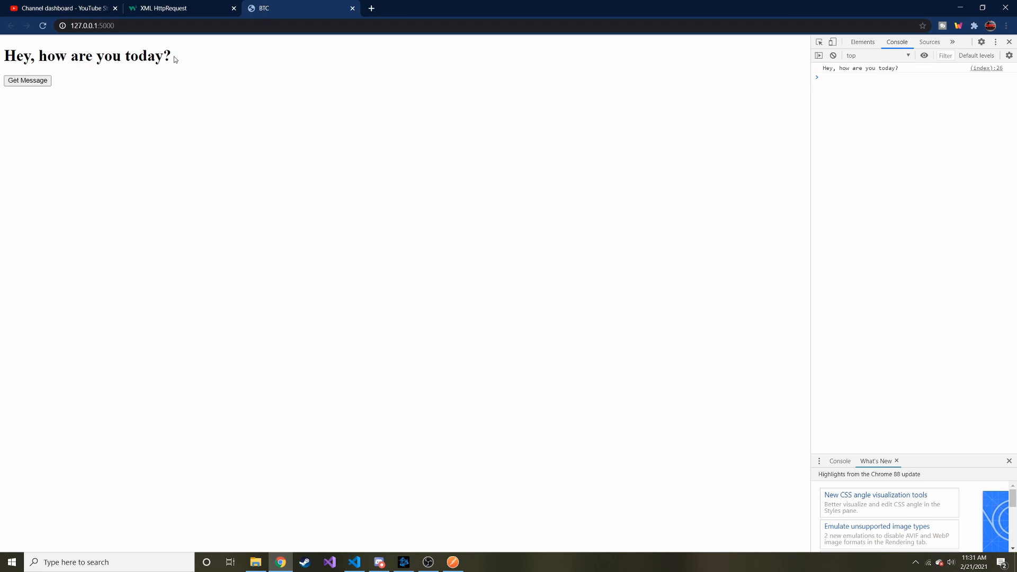